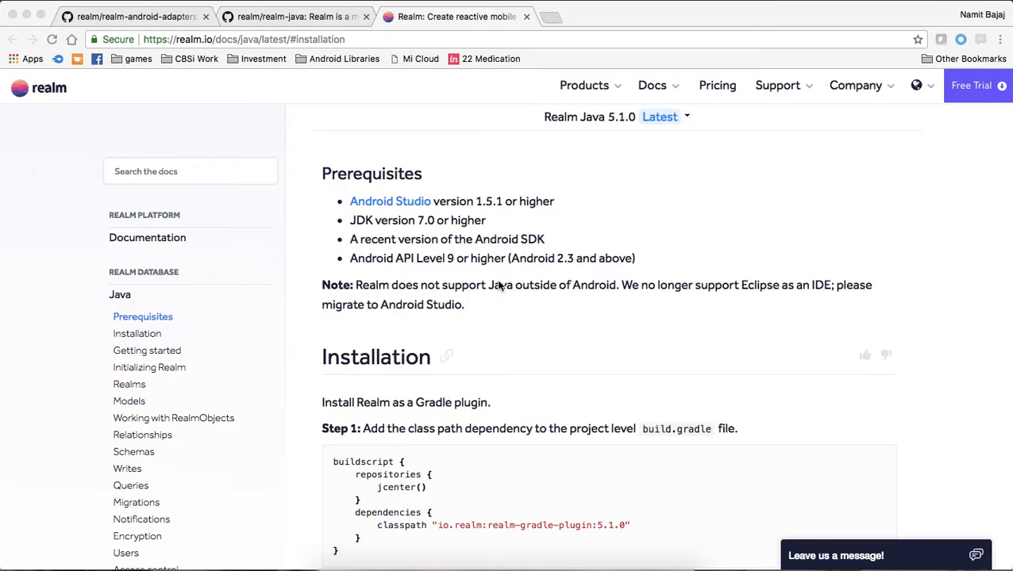
# Review Realm's Gradle installation steps and bring up the project-level build.gradle for comparison
pyautogui.scroll(-3)
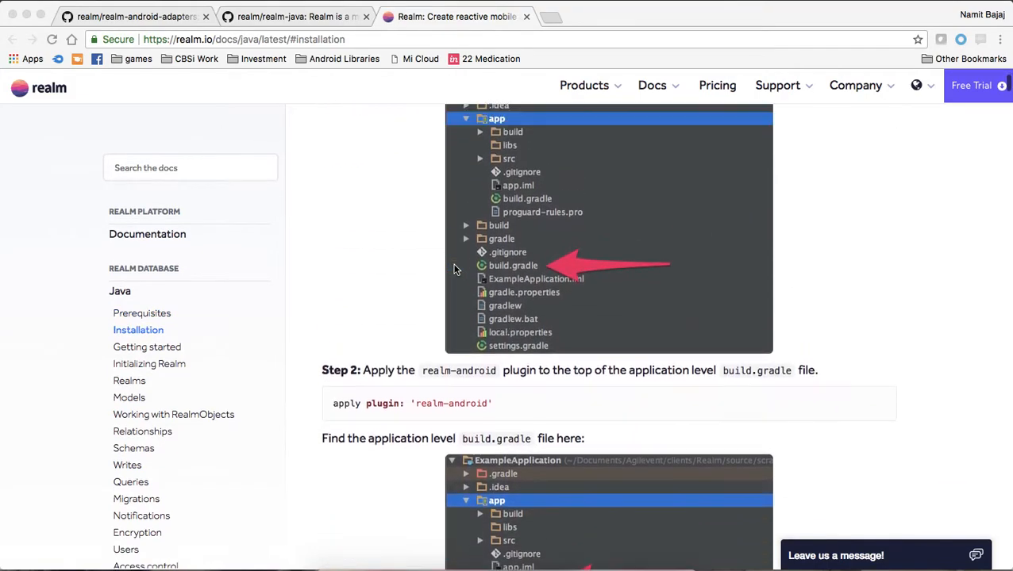
pyautogui.scroll(3)
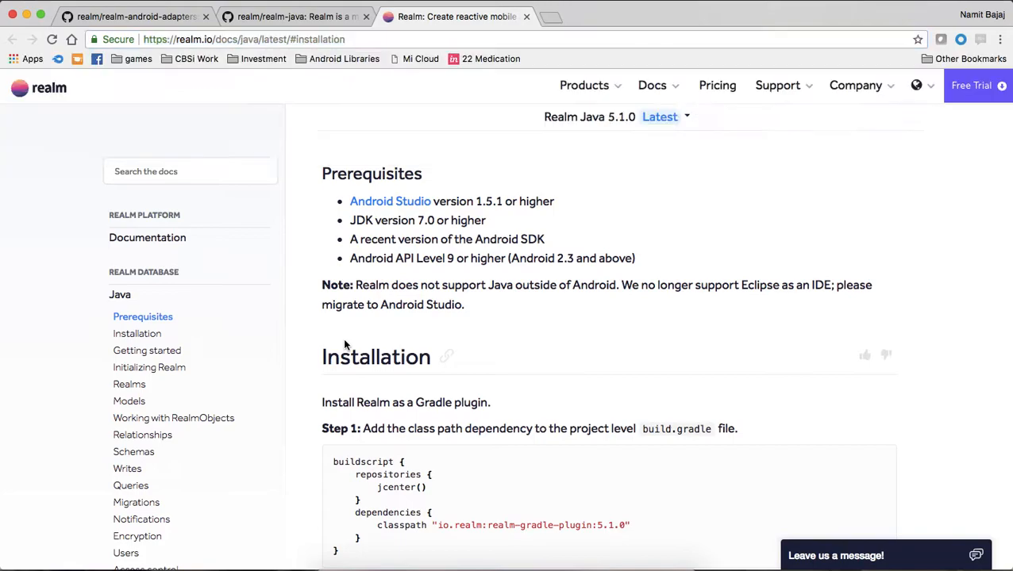
pyautogui.scroll(-3)
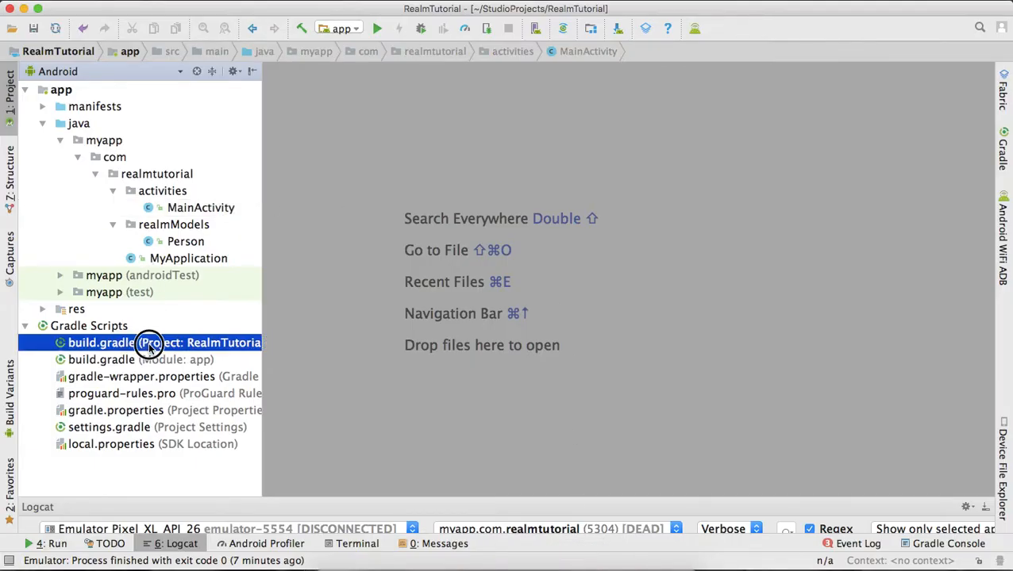
pyautogui.doubleClick(148, 343)
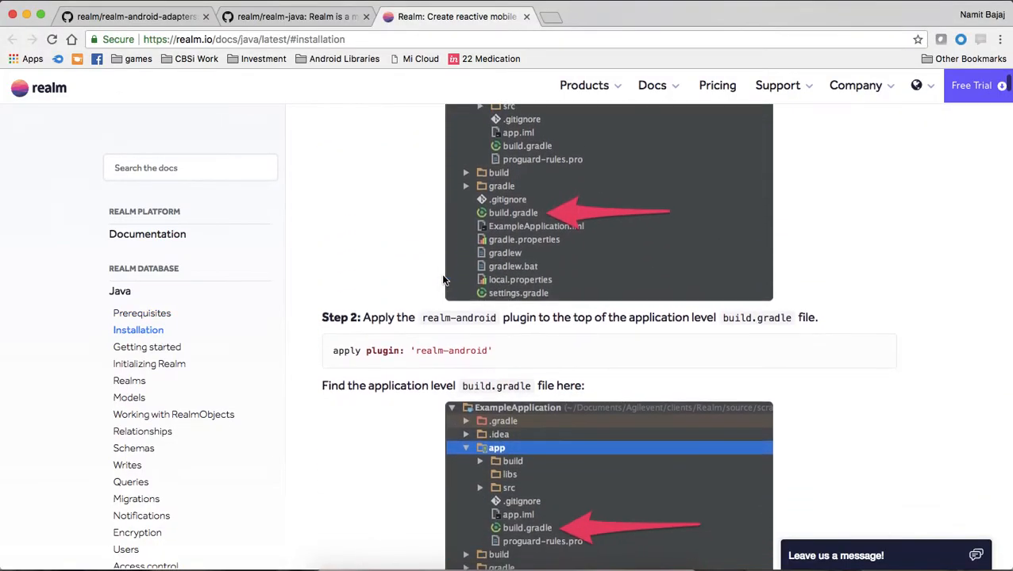
pyautogui.moveTo(487, 351)
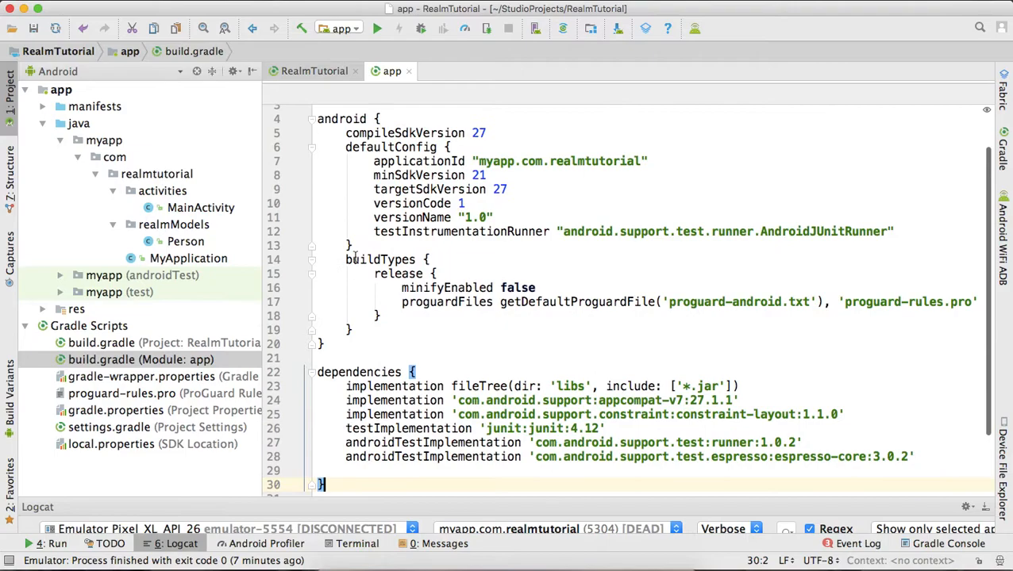
pyautogui.scroll(3)
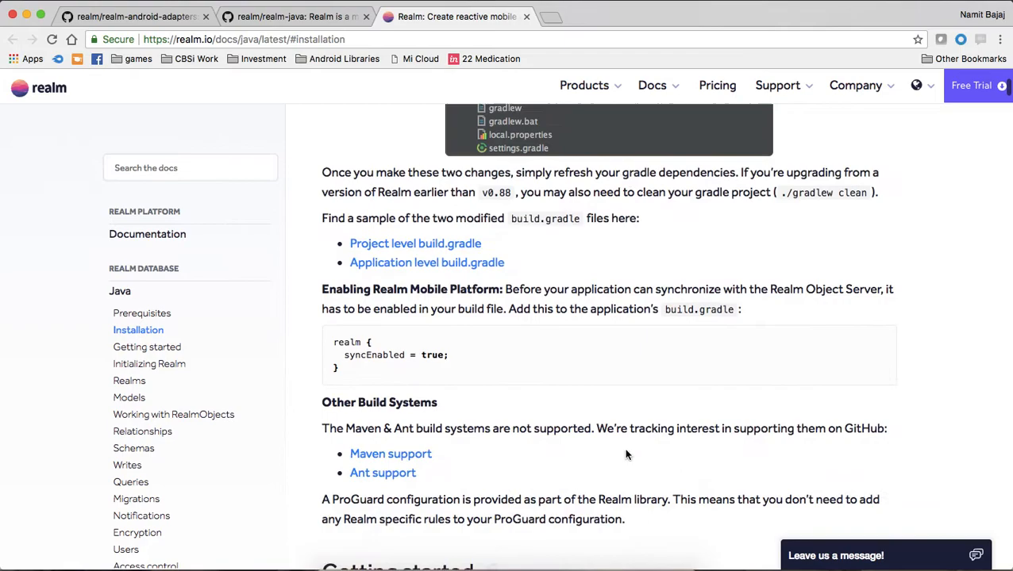
pyautogui.scroll(-3)
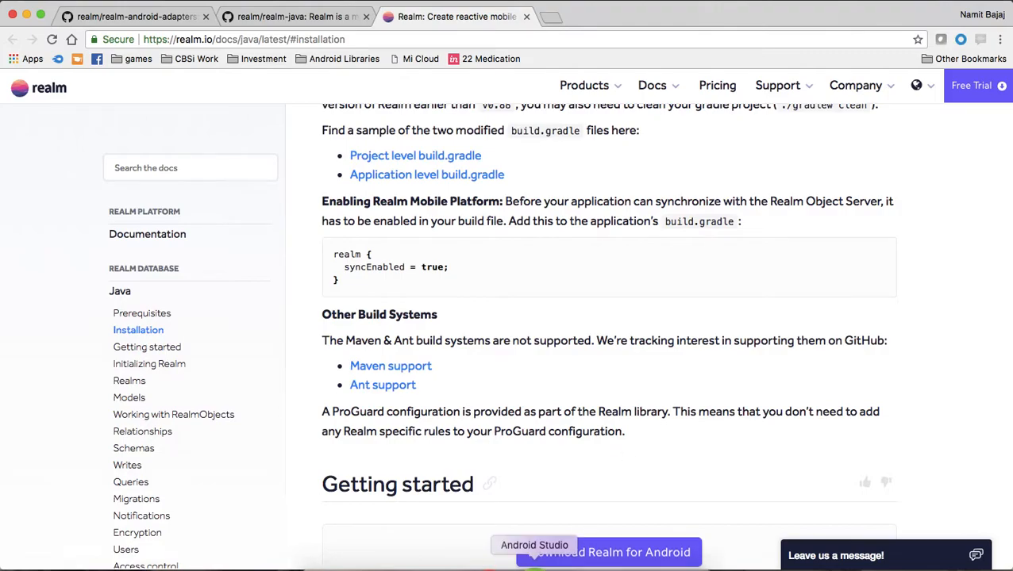
# View MyApplication's onCreate with its Realm initialisation call highlighted
pyautogui.click(534, 546)
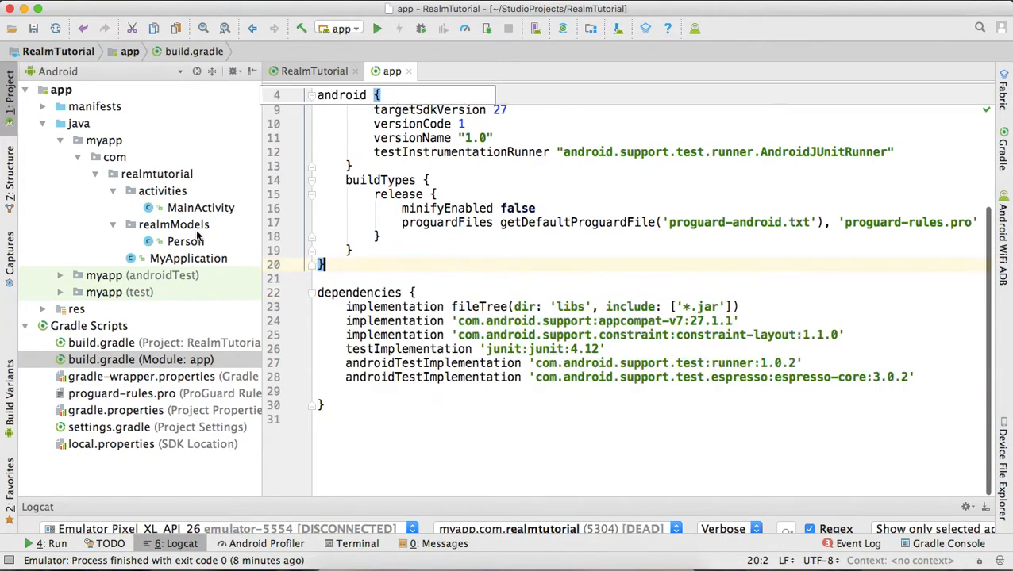
pyautogui.click(187, 257)
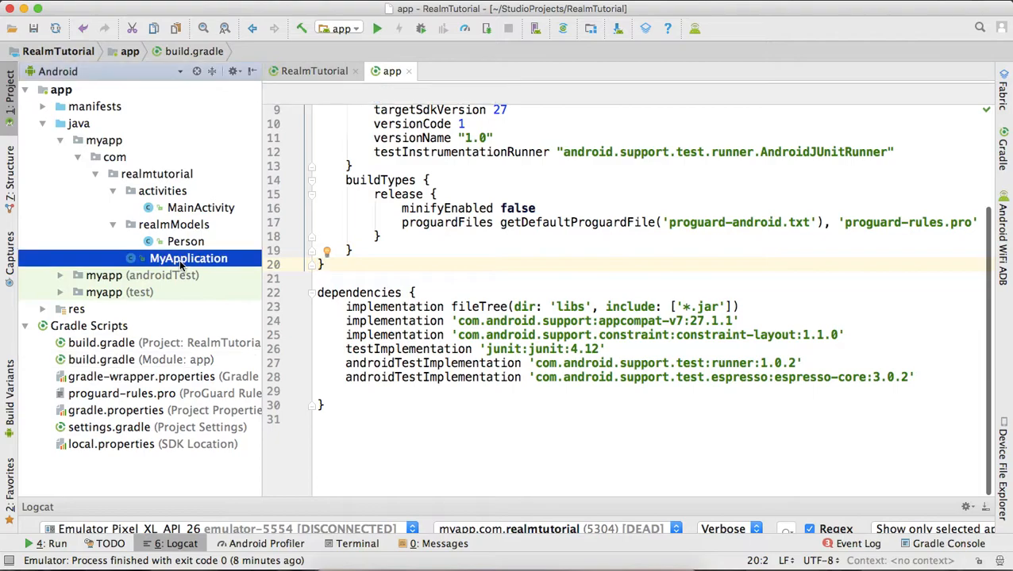
pyautogui.doubleClick(188, 257)
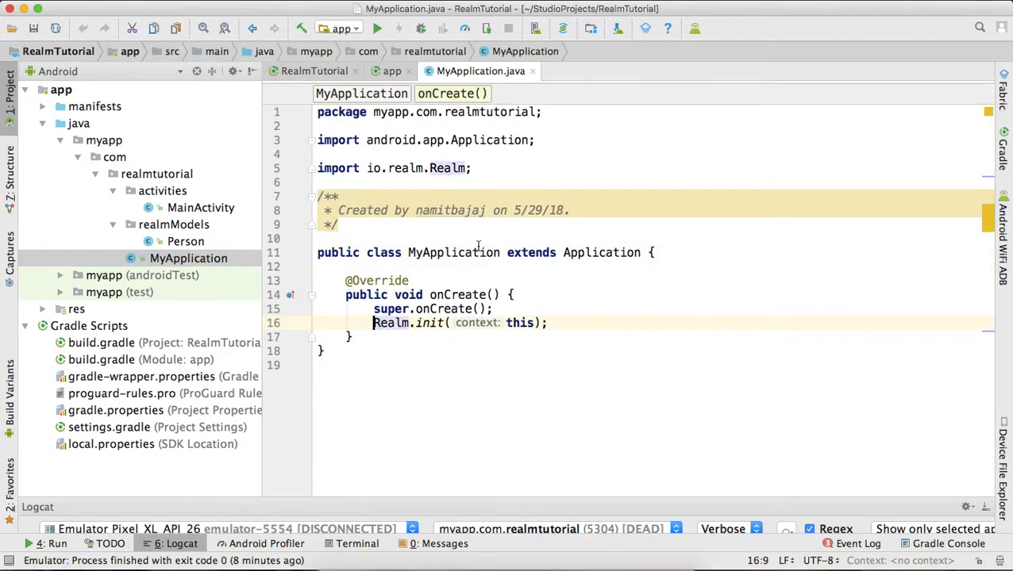
pyautogui.doubleClick(454, 252)
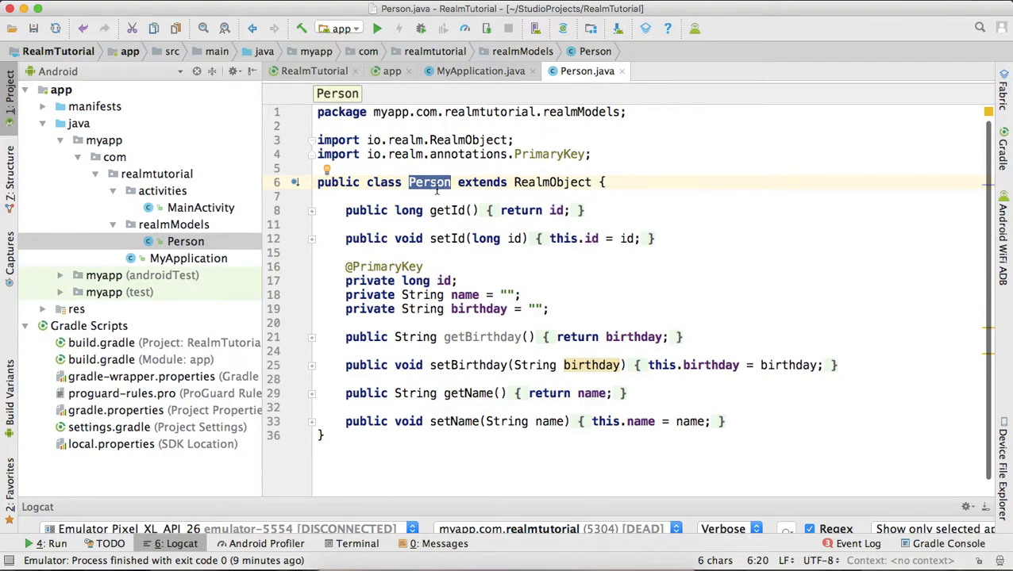
# Point out the Person class and its id, name and birthday fields
pyautogui.click(349, 197)
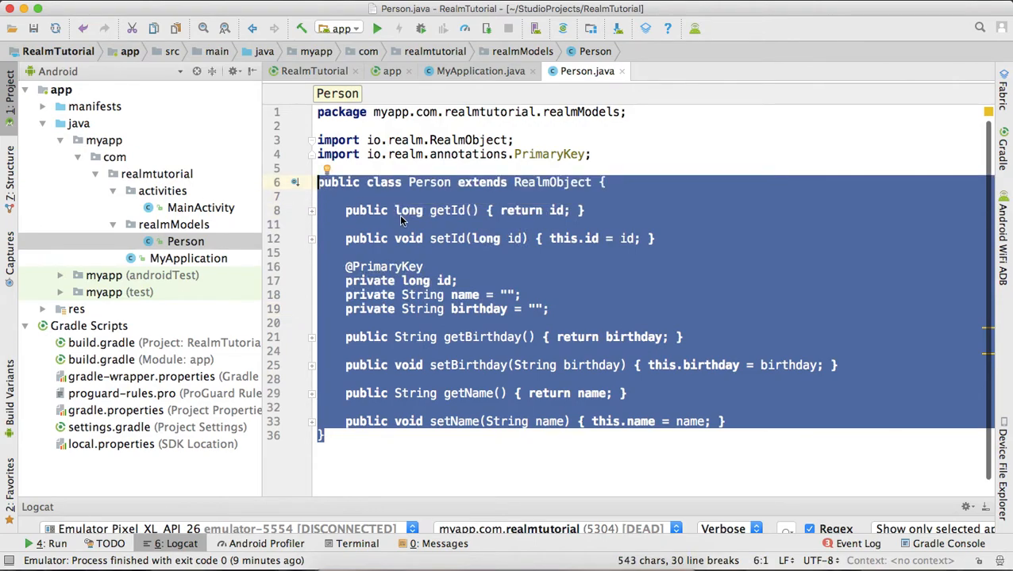
pyautogui.click(419, 225)
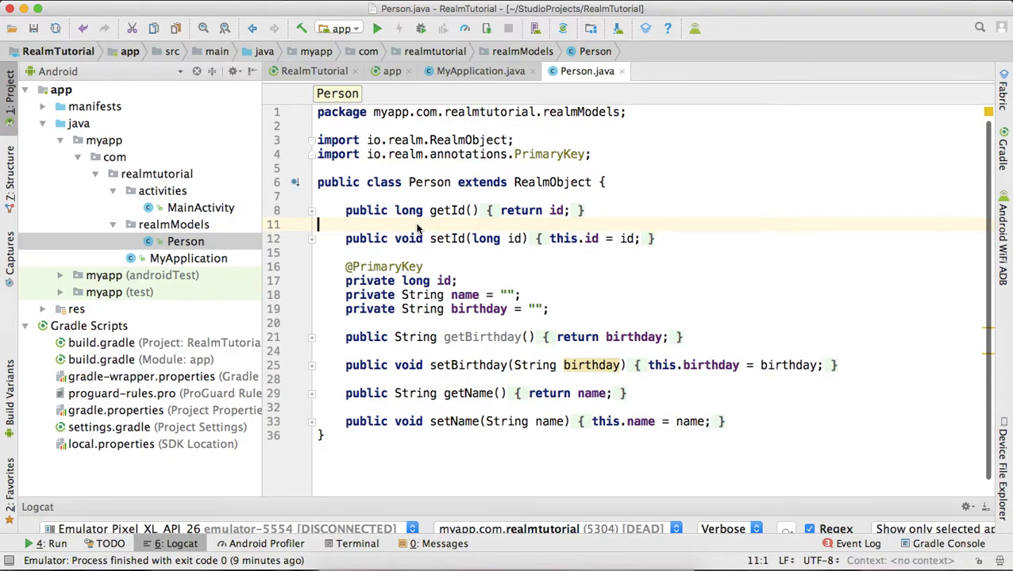
pyautogui.moveTo(346, 279)
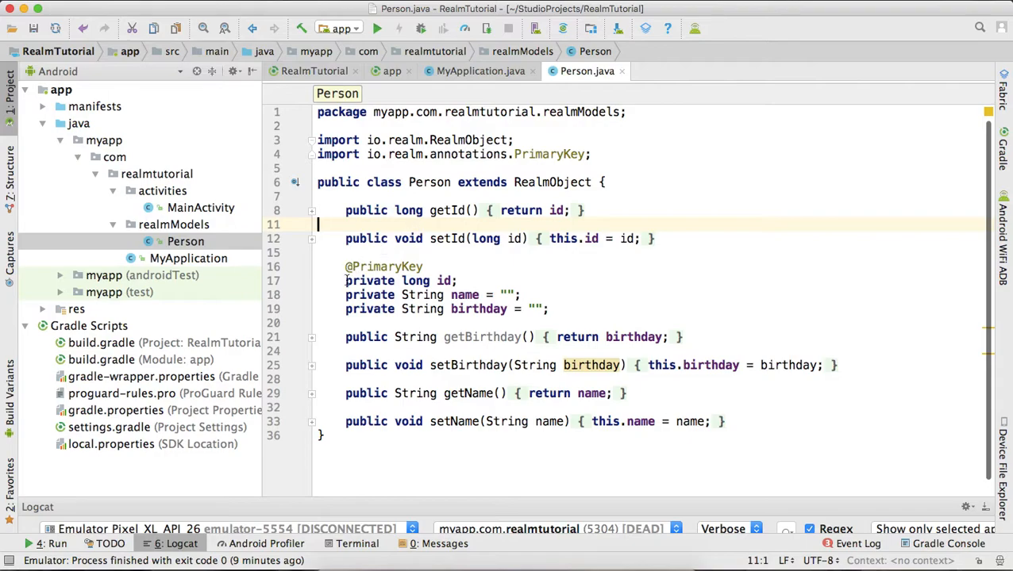
pyautogui.moveTo(346, 279); pyautogui.dragTo(546, 308)
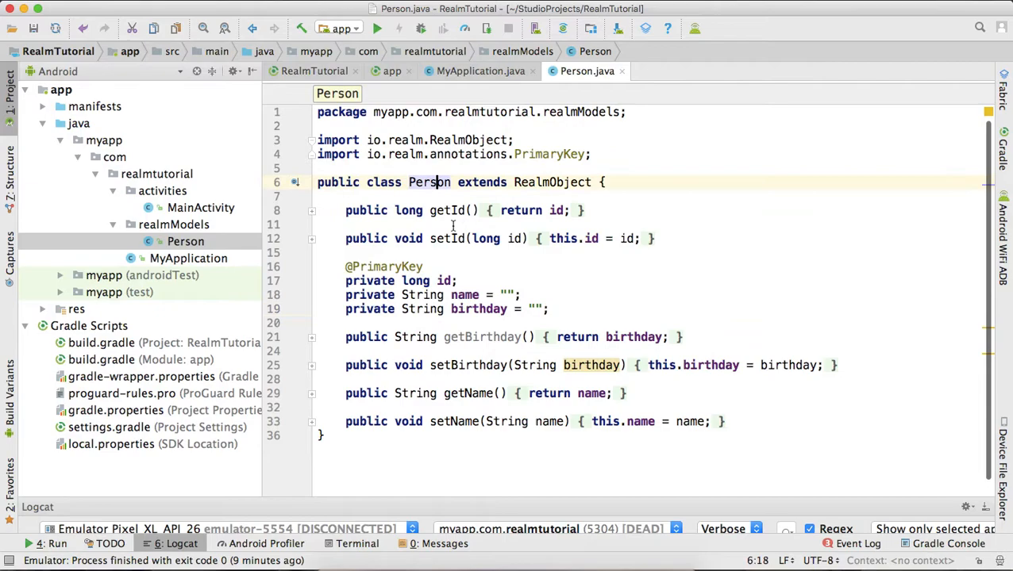
pyautogui.click(476, 307)
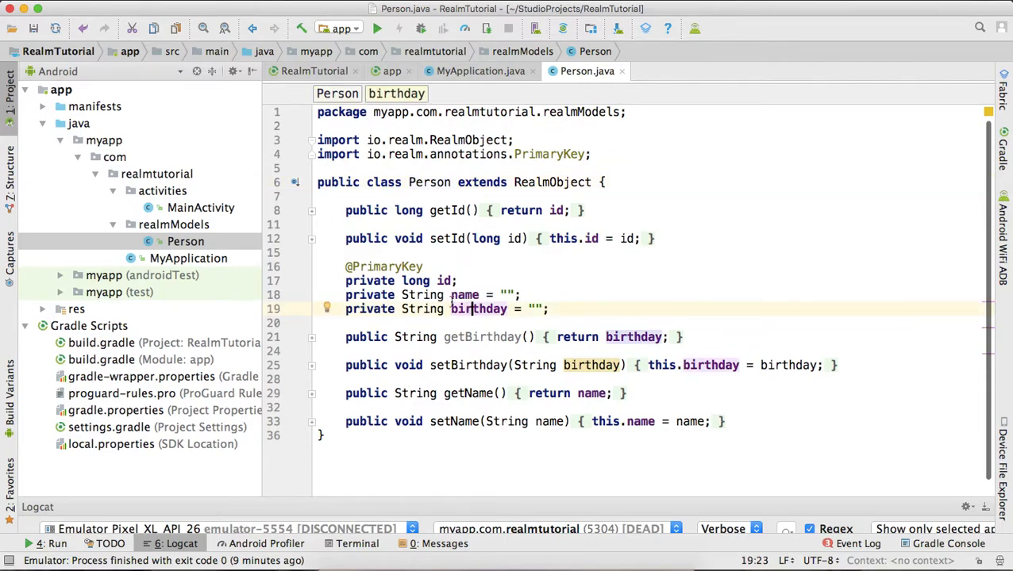
pyautogui.doubleClick(464, 294)
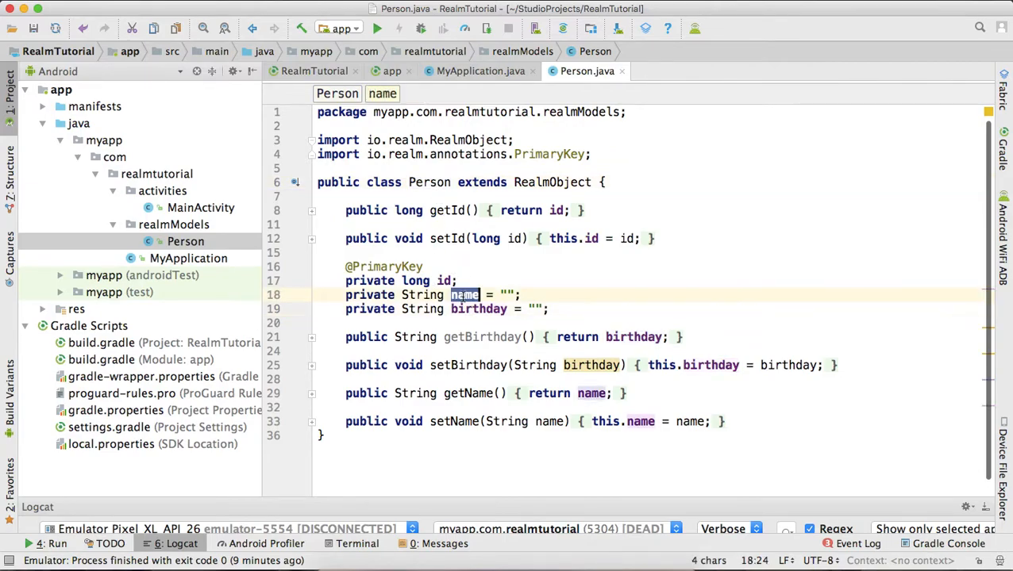
pyautogui.click(442, 280)
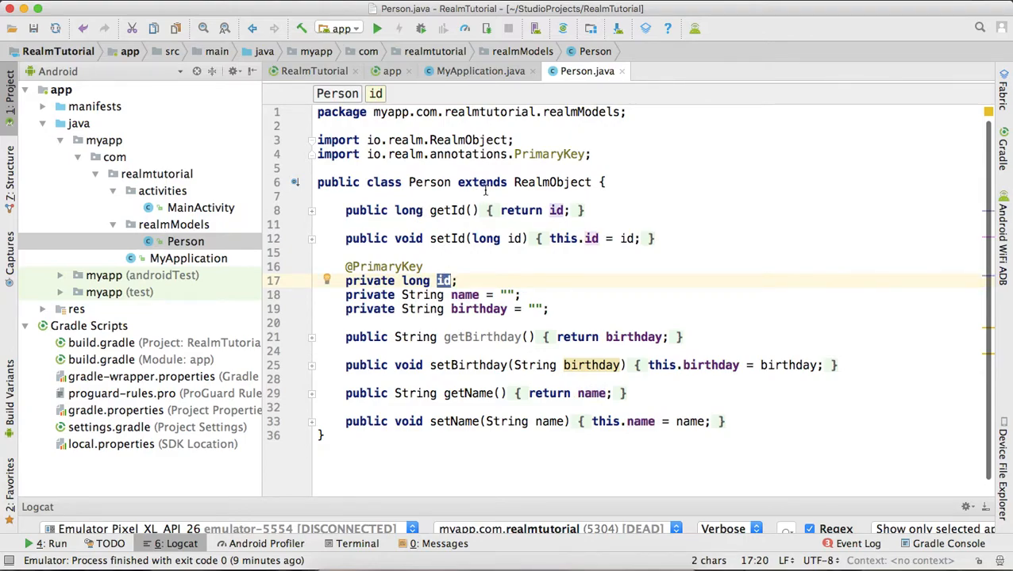
pyautogui.doubleClick(553, 181)
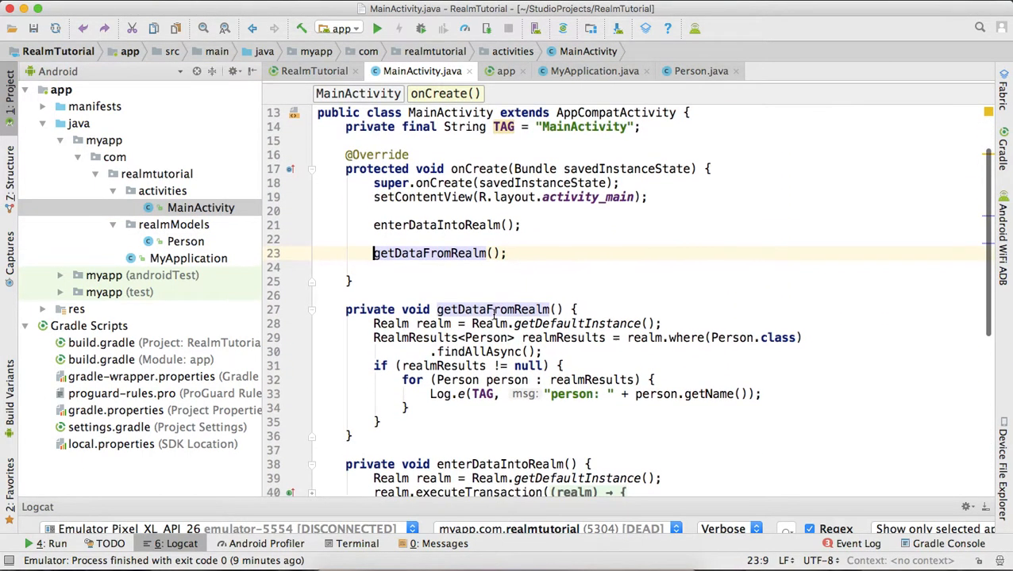
pyautogui.scroll(-3)
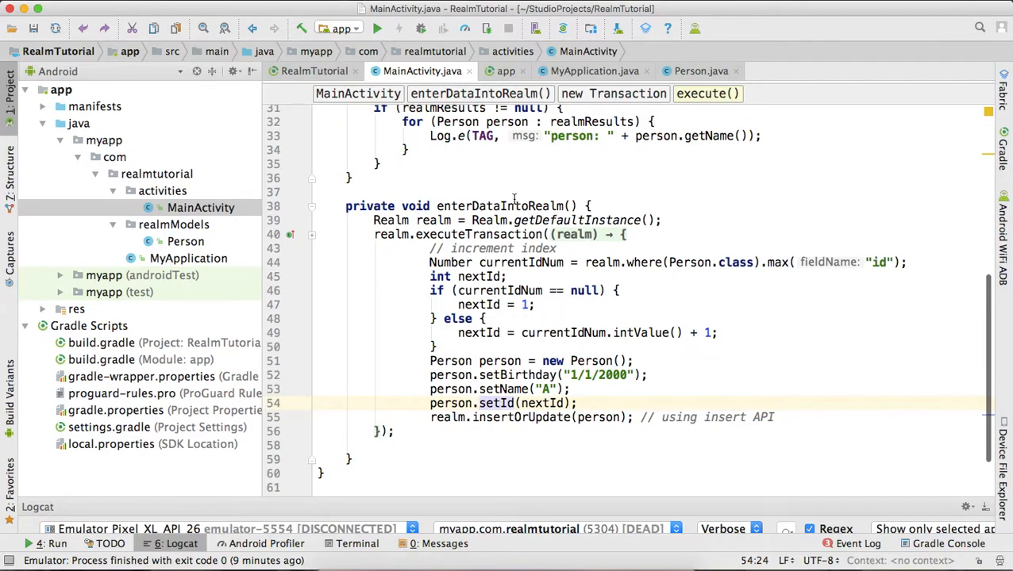
pyautogui.click(590, 206)
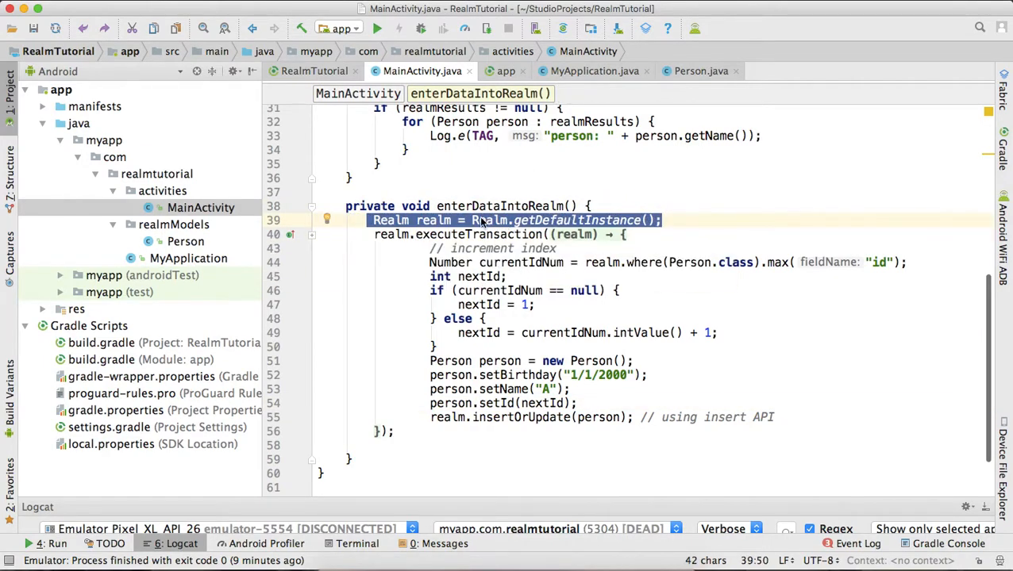
pyautogui.doubleClick(479, 235)
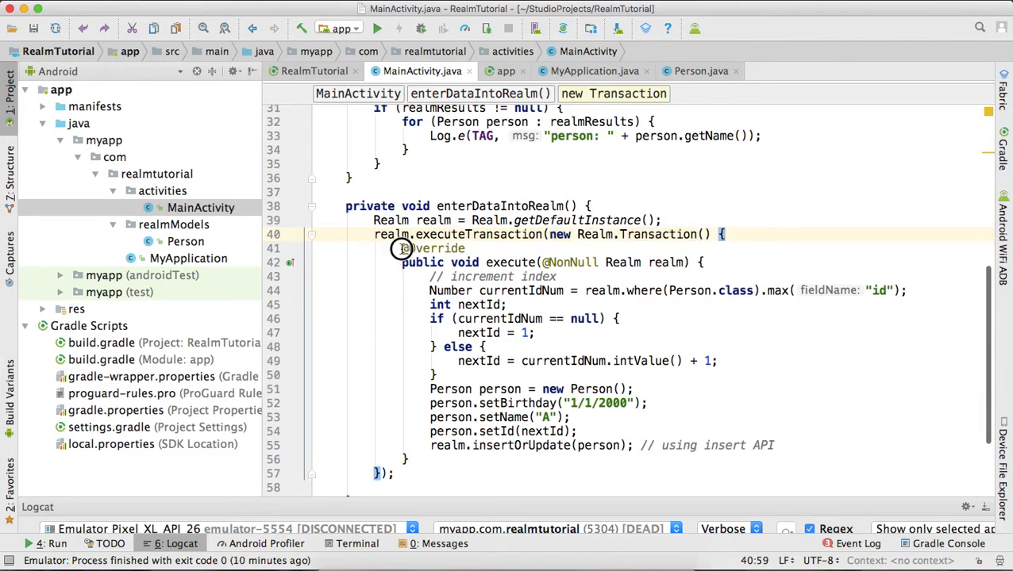
pyautogui.moveTo(404, 247); pyautogui.dragTo(557, 276)
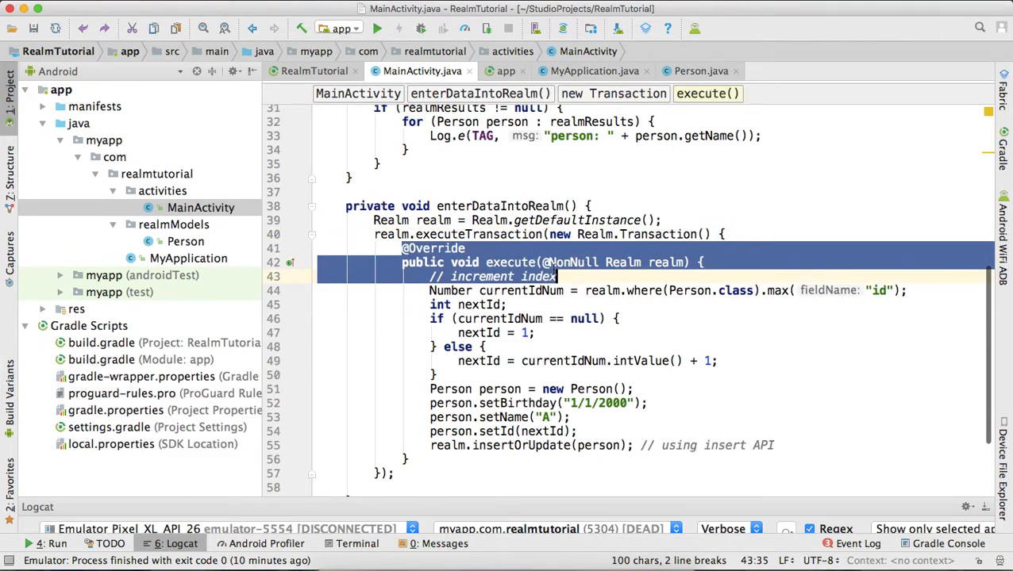
pyautogui.doubleClick(510, 262)
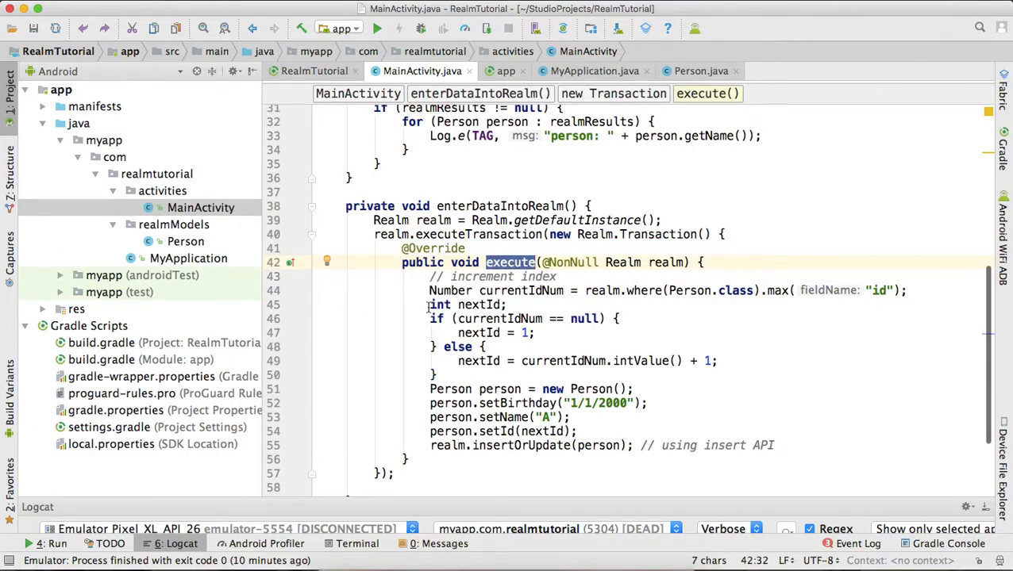
pyautogui.doubleClick(540, 291)
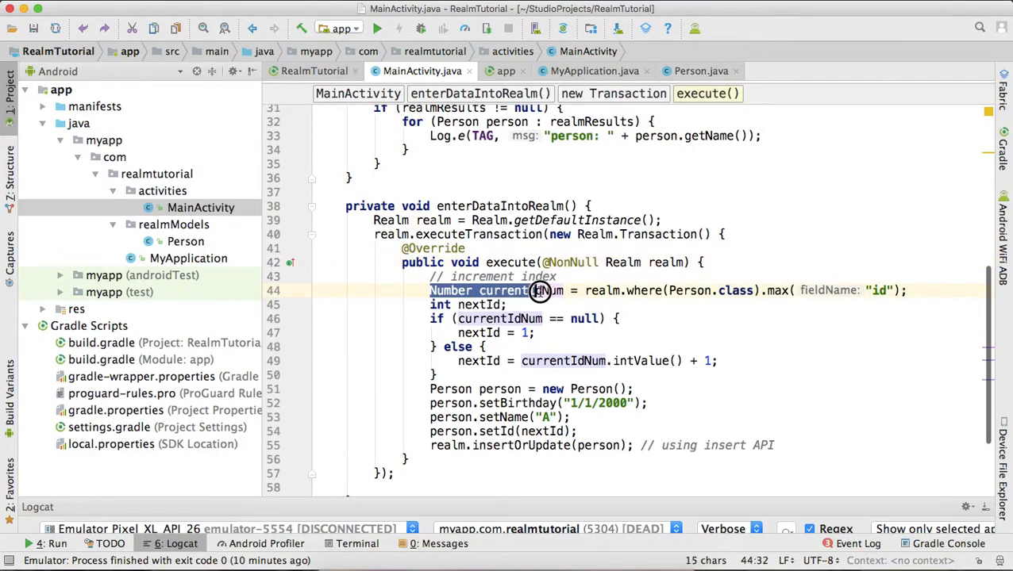
pyautogui.moveTo(540, 289); pyautogui.dragTo(847, 276)
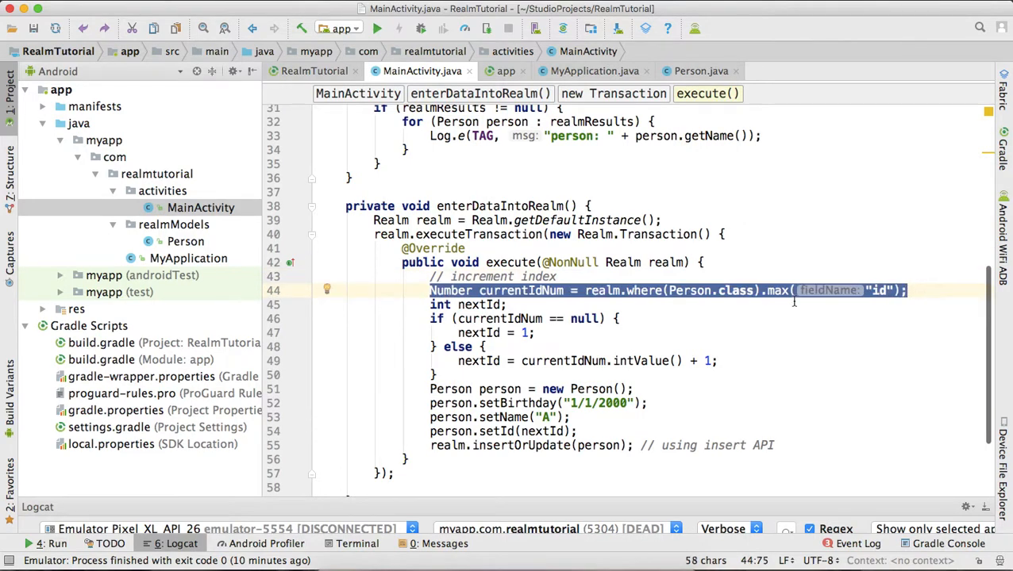
pyautogui.doubleClick(689, 289)
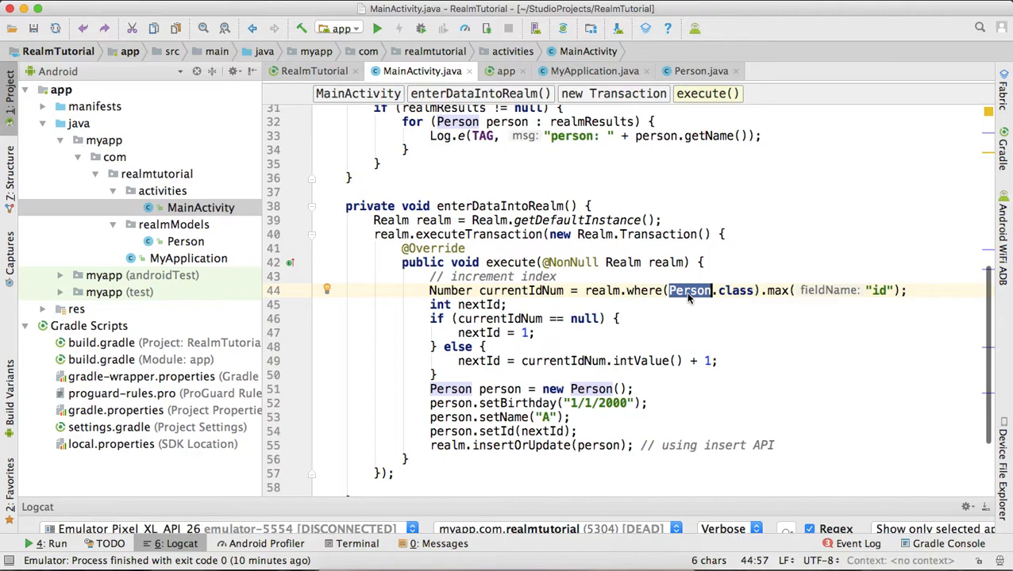
pyautogui.click(540, 290)
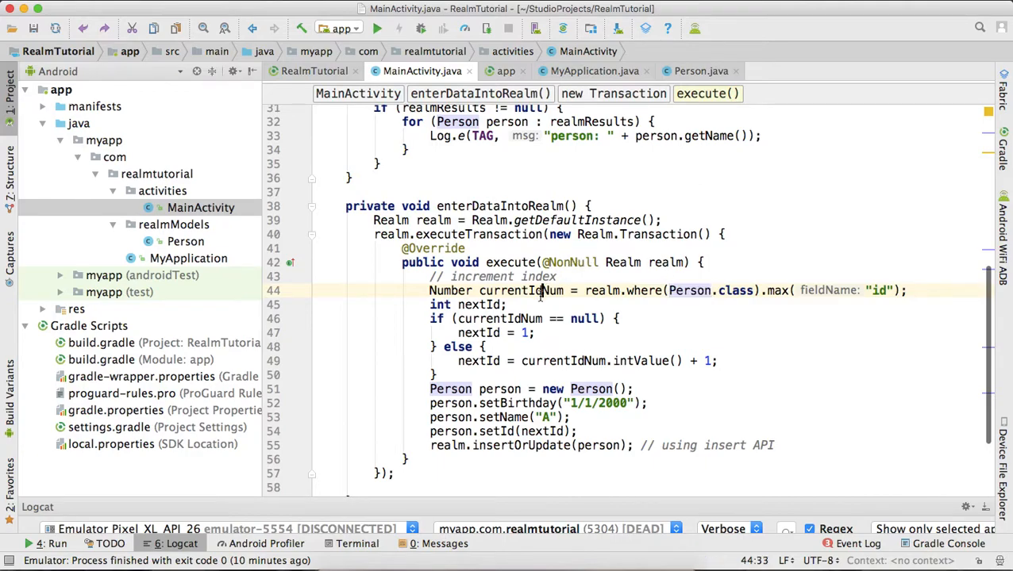
pyautogui.doubleClick(521, 290)
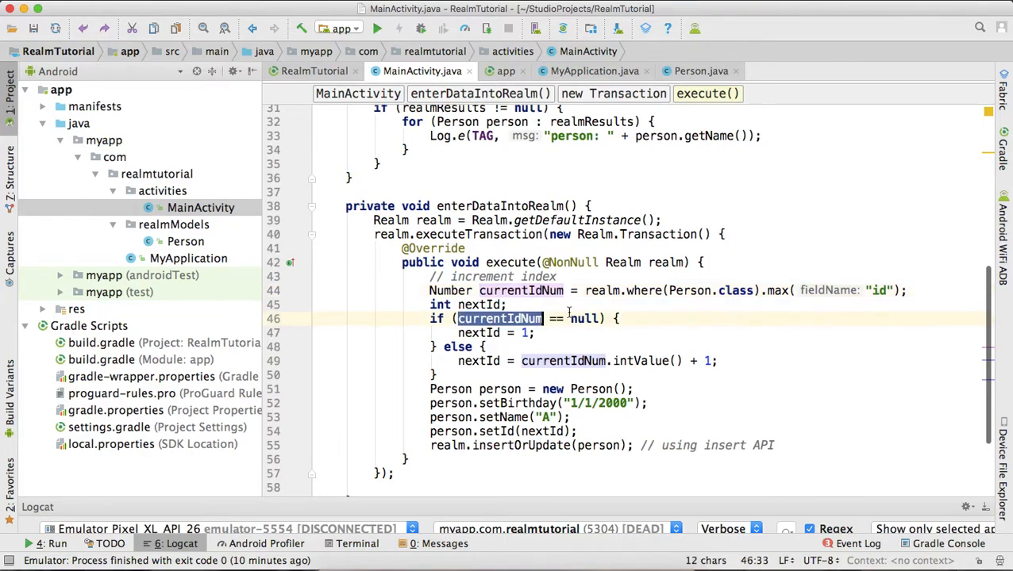
pyautogui.click(584, 318)
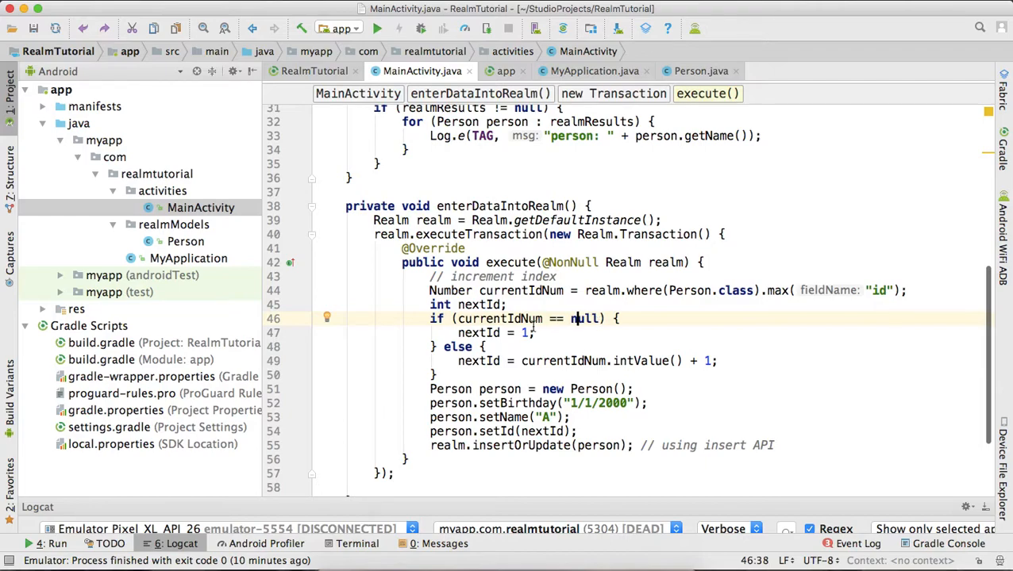
pyautogui.doubleClick(498, 318)
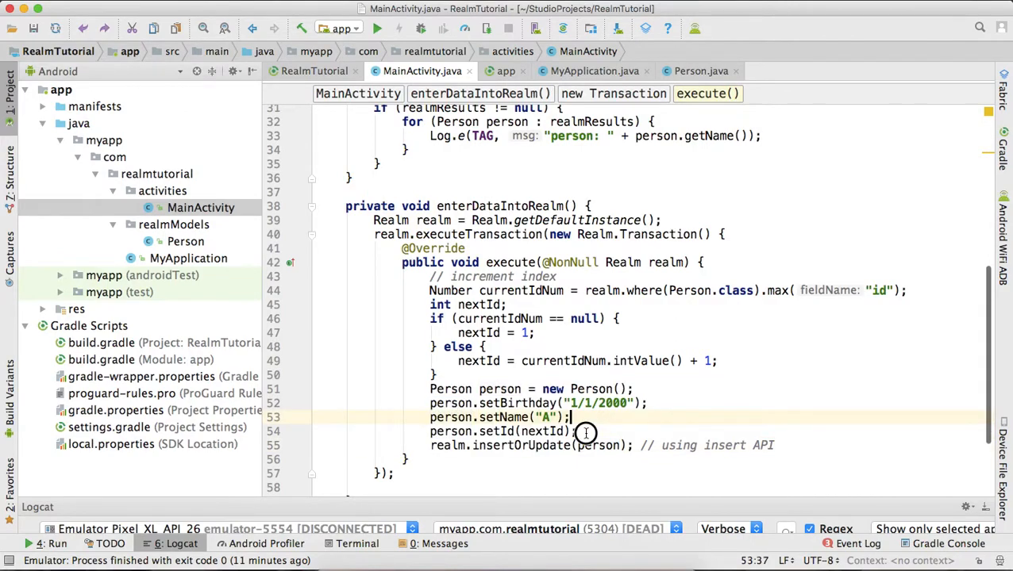
pyautogui.doubleClick(451, 388)
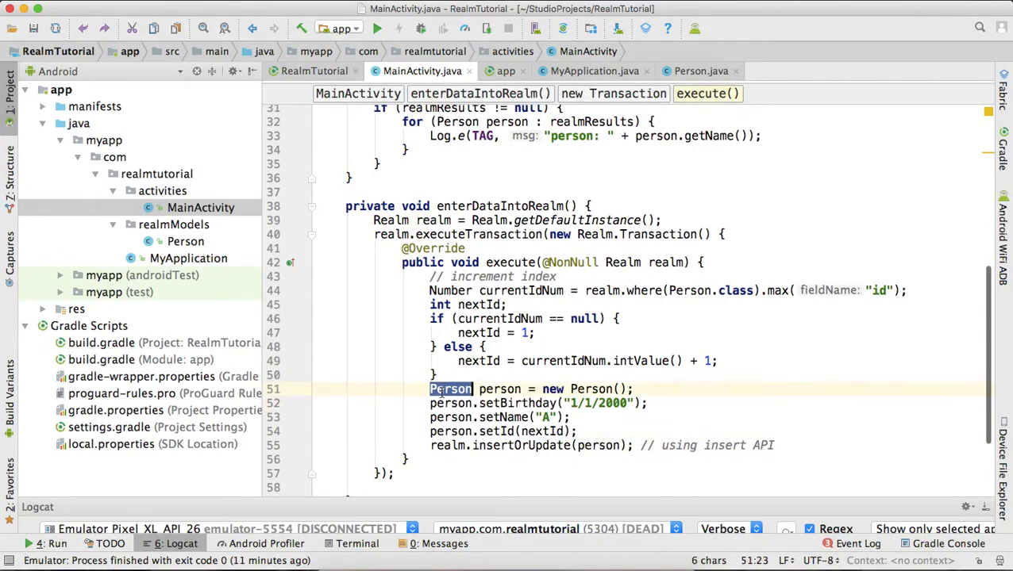
pyautogui.moveTo(430, 388); pyautogui.dragTo(570, 431)
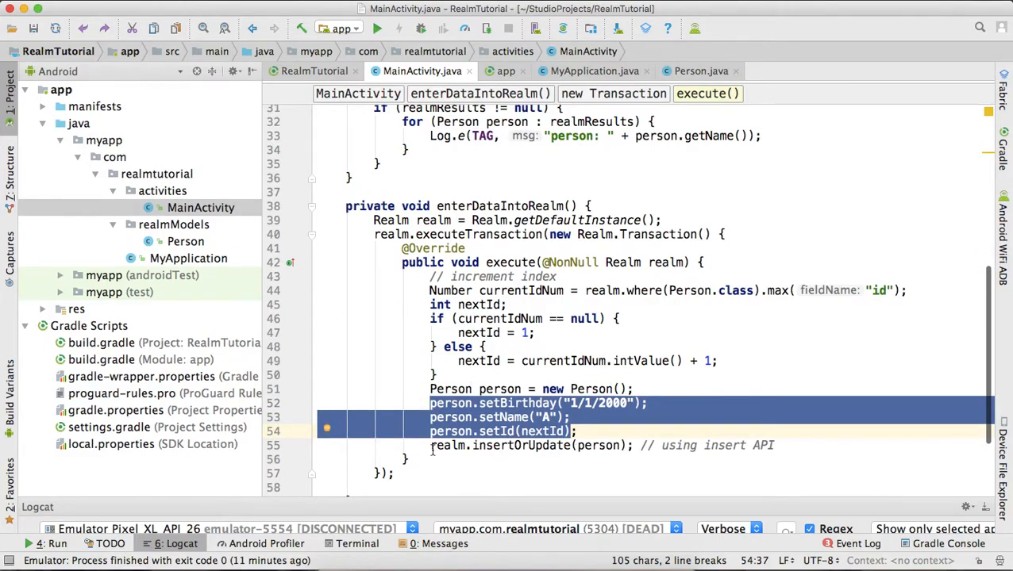
pyautogui.click(532, 445)
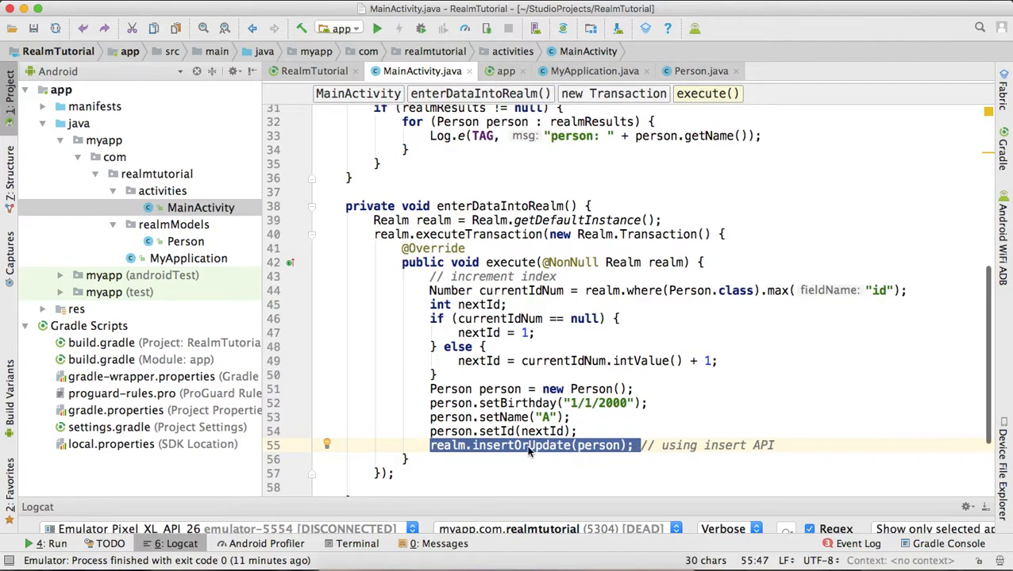
pyautogui.doubleClick(520, 444)
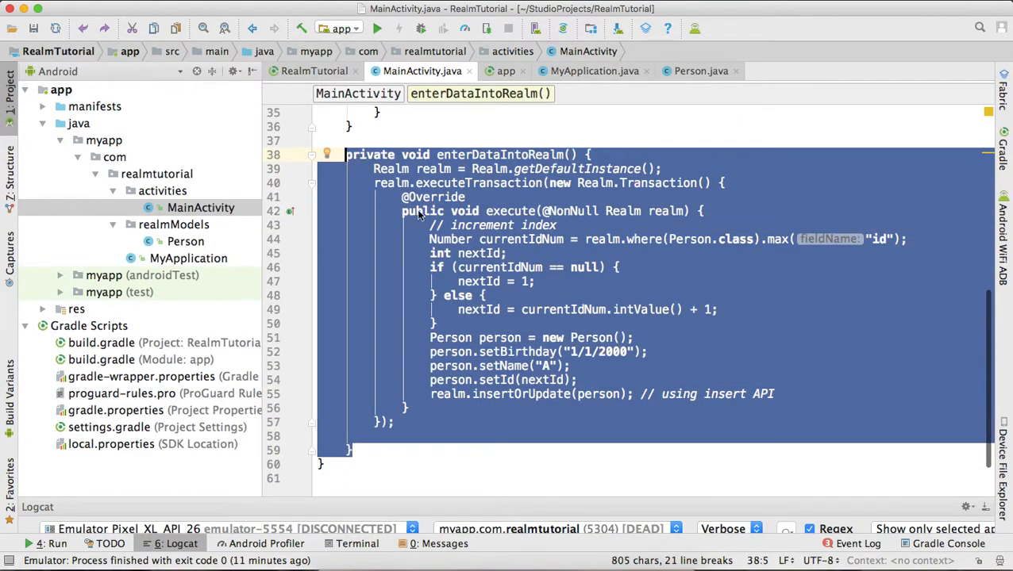
pyautogui.scroll(3)
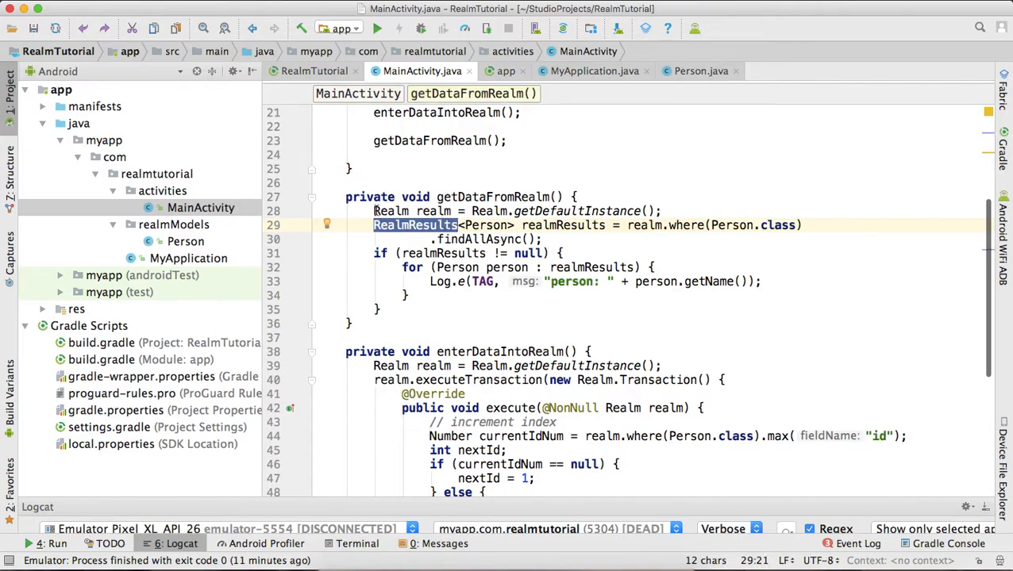
pyautogui.click(378, 226)
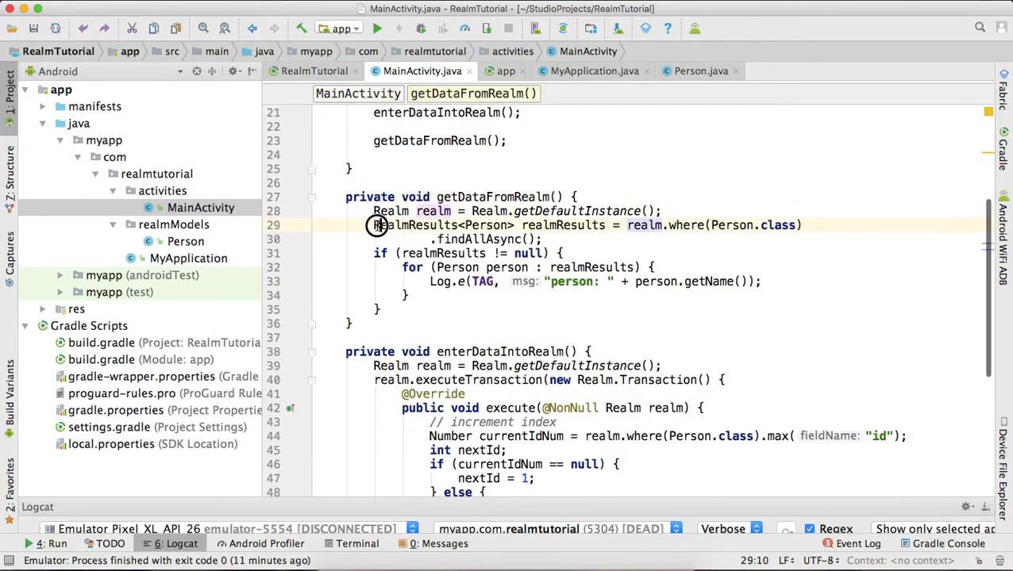
pyautogui.doubleClick(486, 226)
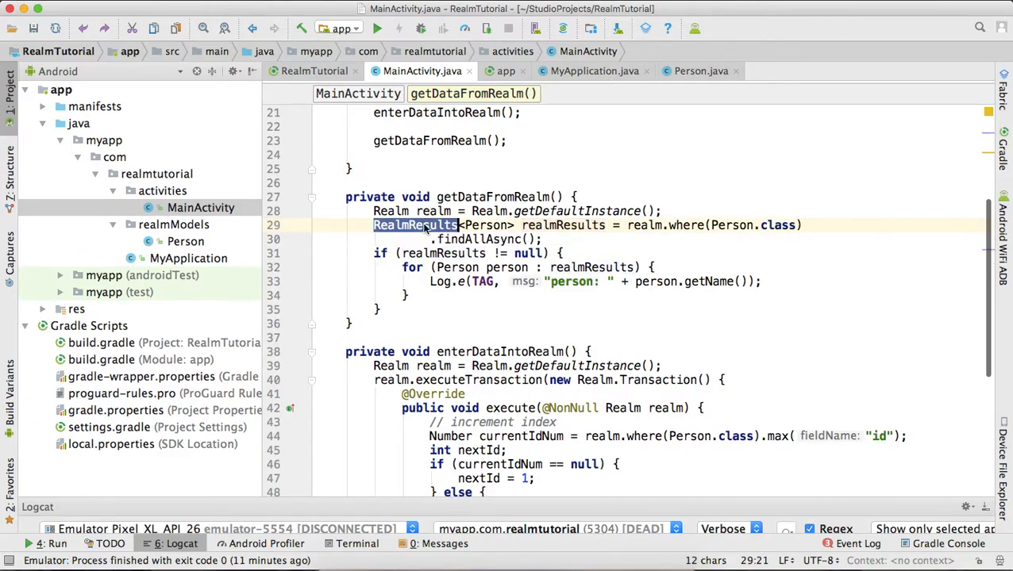
pyautogui.click(555, 254)
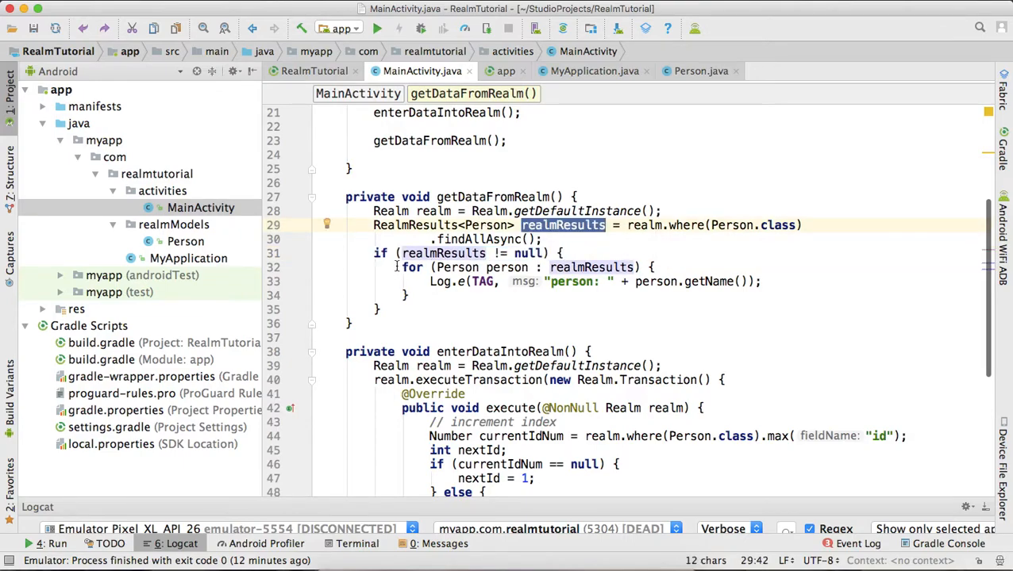
pyautogui.moveTo(402, 266); pyautogui.dragTo(410, 296)
pyautogui.write('.')
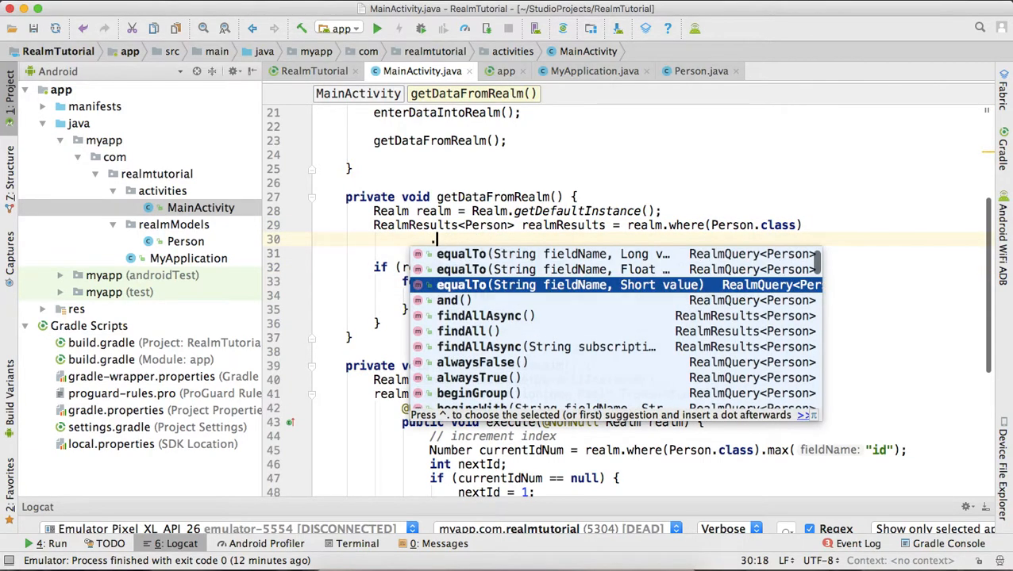
# Add .equalTo("name", "B") before findAllAsync() and reformat the query code
pyautogui.scroll(3)
pyautogui.write('equalTo()')
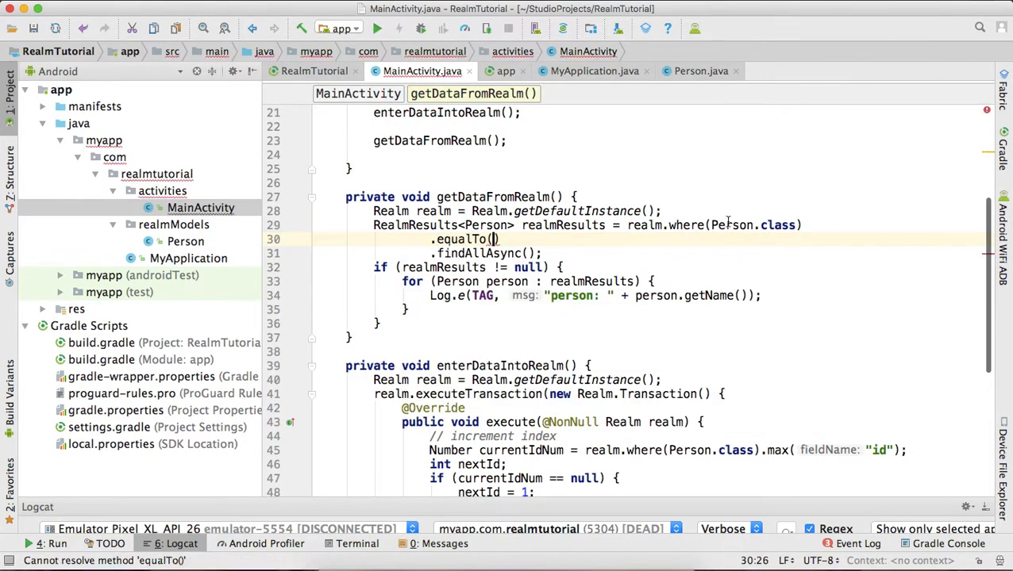
pyautogui.click(700, 69)
pyautogui.write('"name", "')
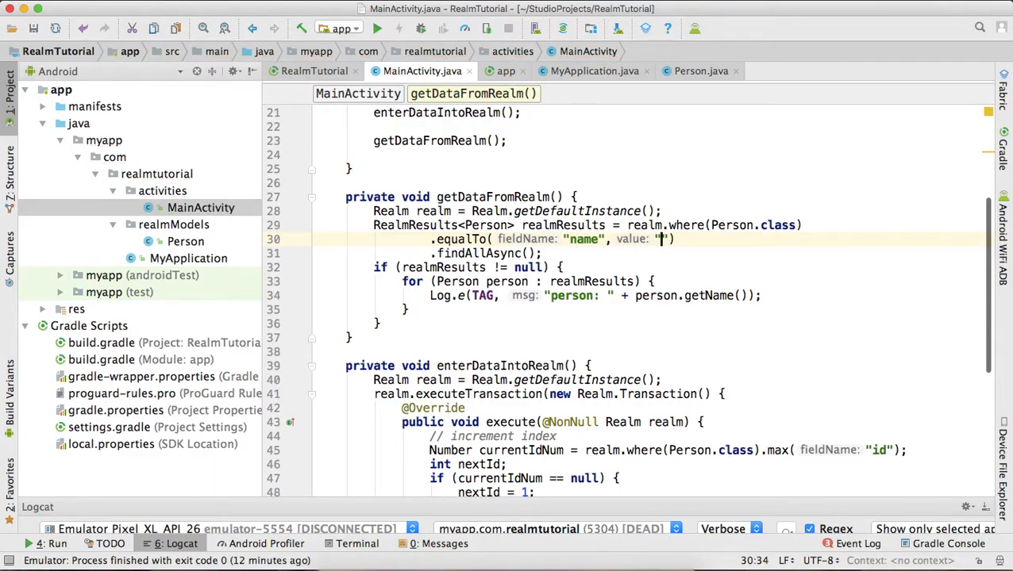
pyautogui.write('B')
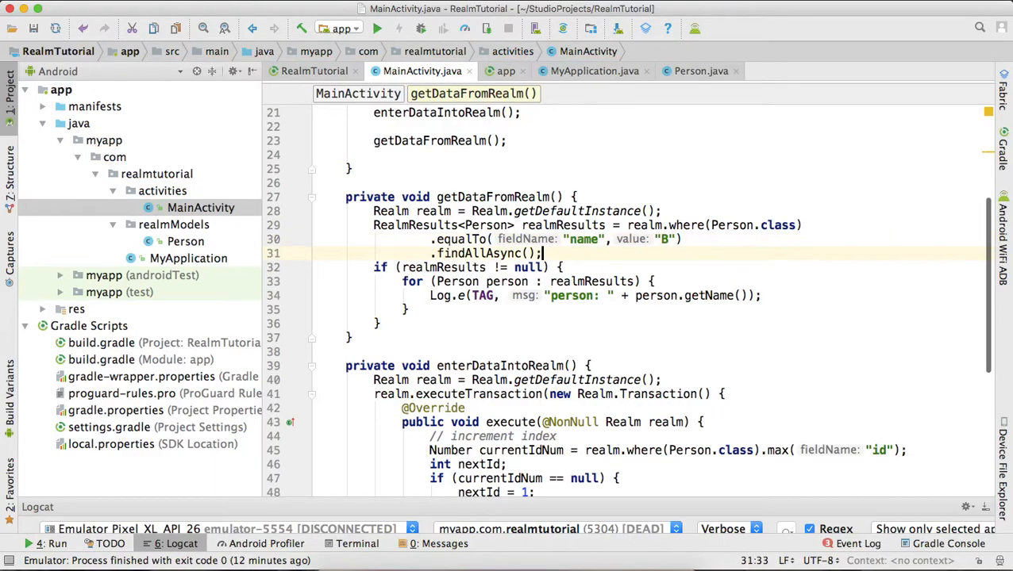
pyautogui.press('cmd+alt+l')
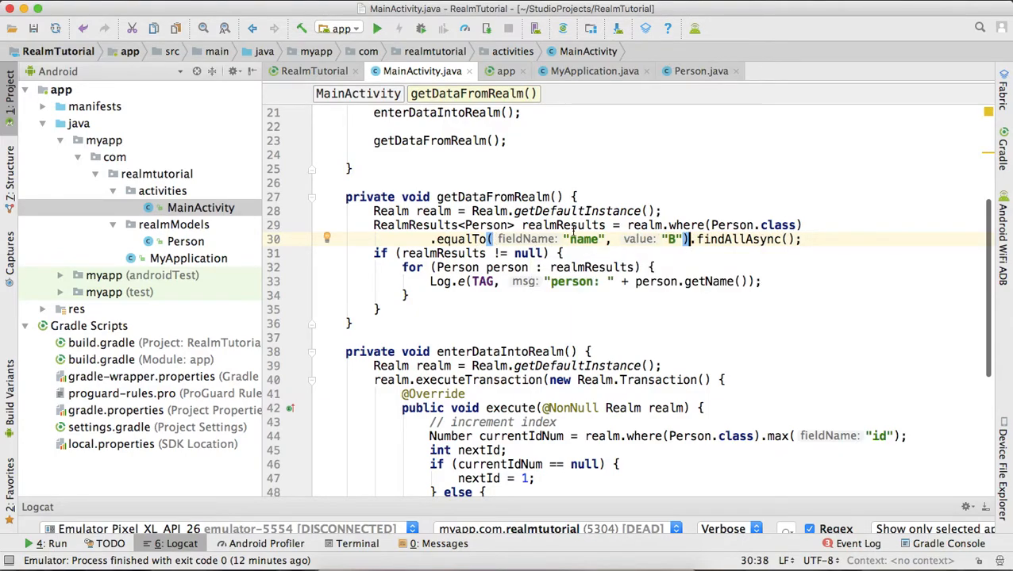
pyautogui.doubleClick(584, 238)
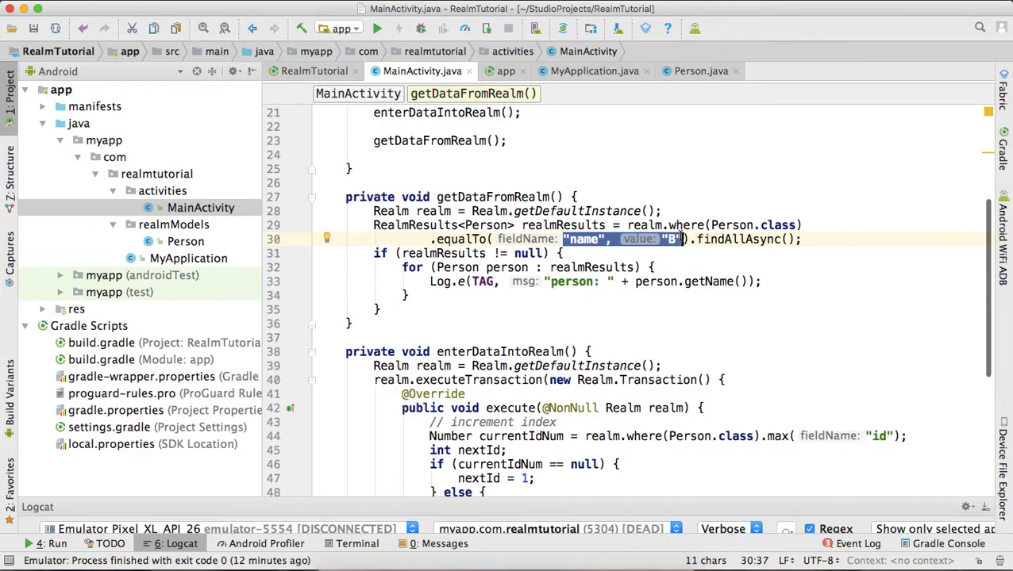
pyautogui.doubleClick(580, 238)
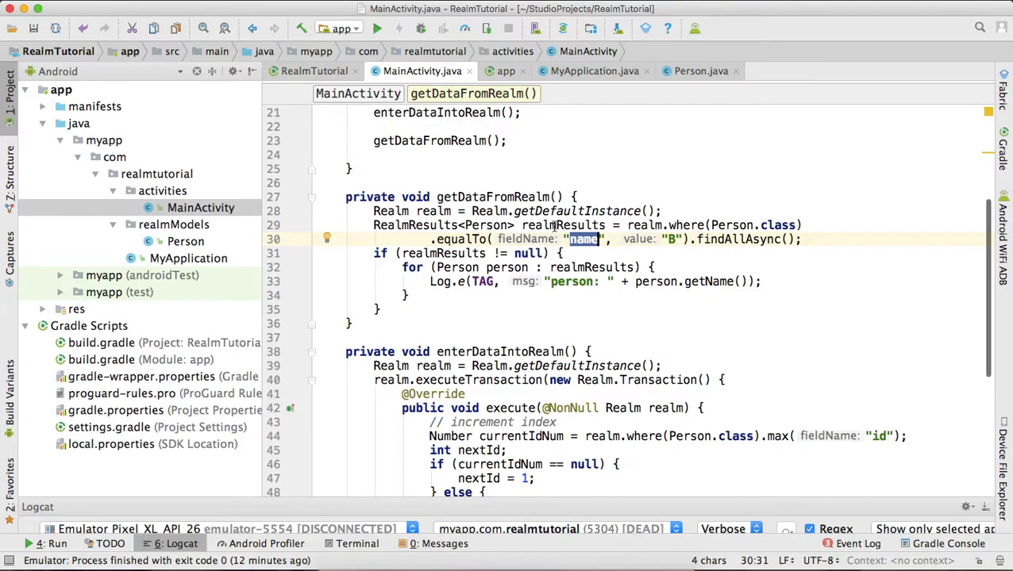
pyautogui.scroll(-3)
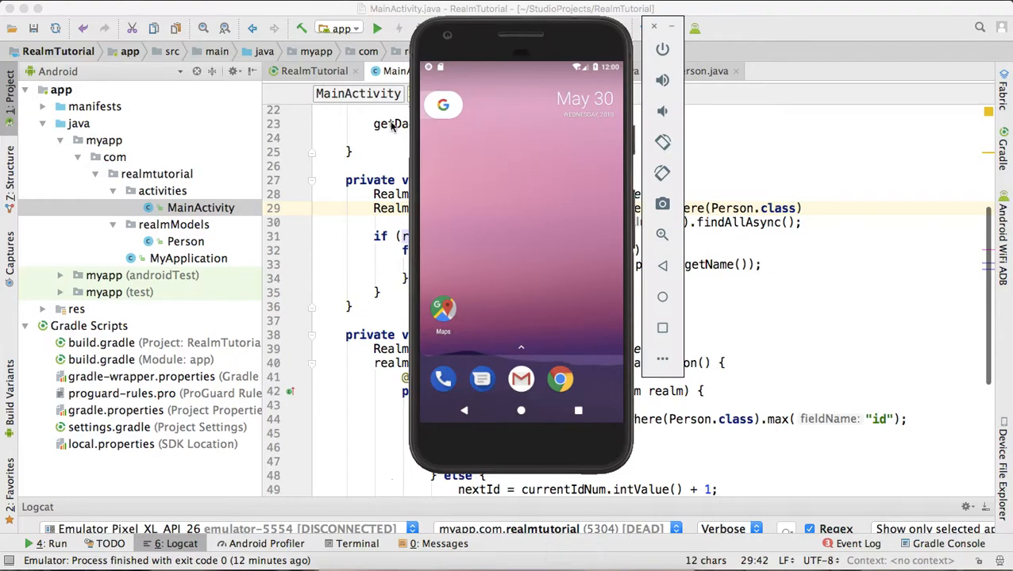
# Run 'app' on the connected Pixel XL API 26 emulator
pyautogui.click(378, 29)
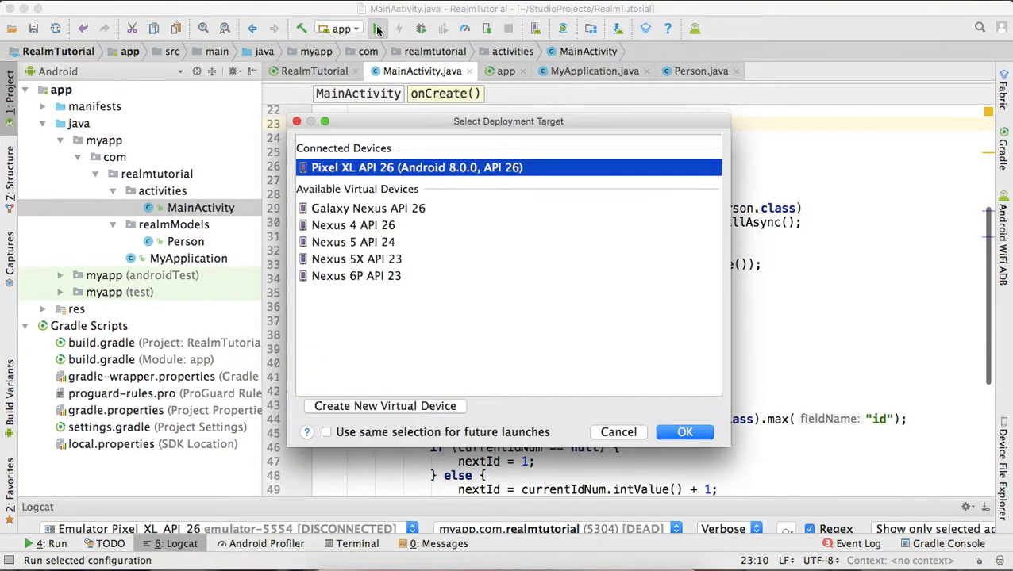
pyautogui.click(684, 431)
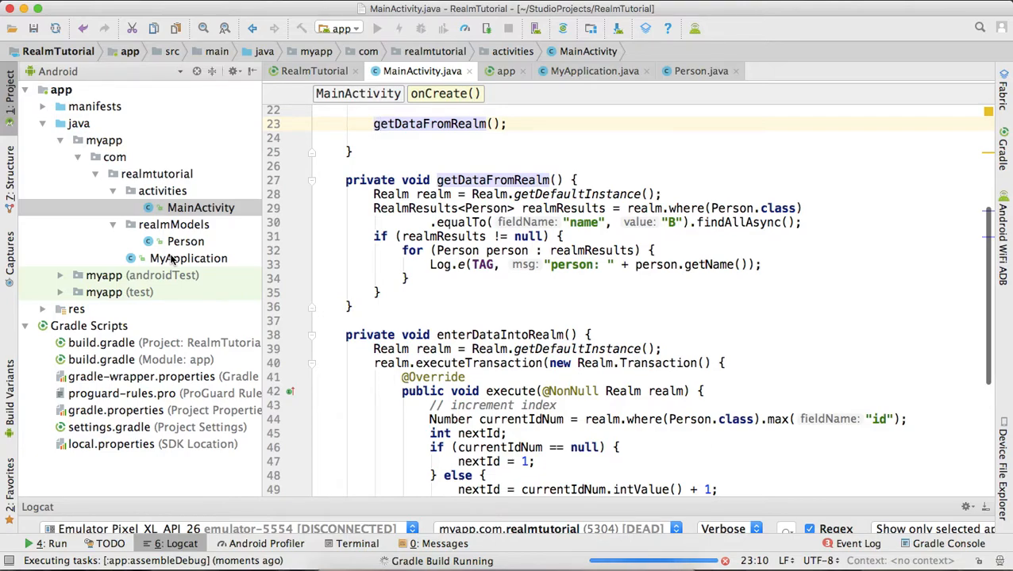
pyautogui.moveTo(294, 305)
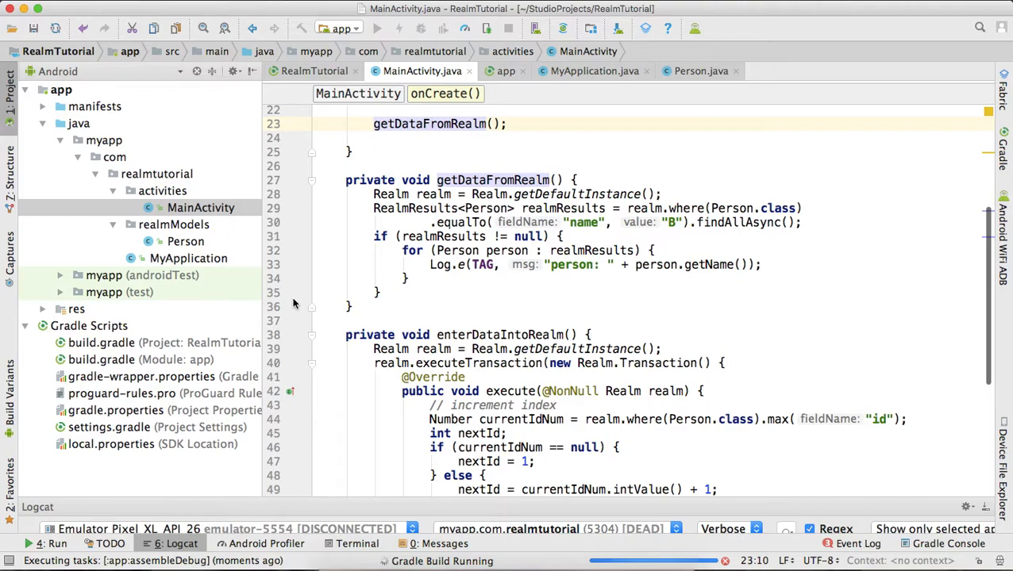
pyautogui.moveTo(338, 303)
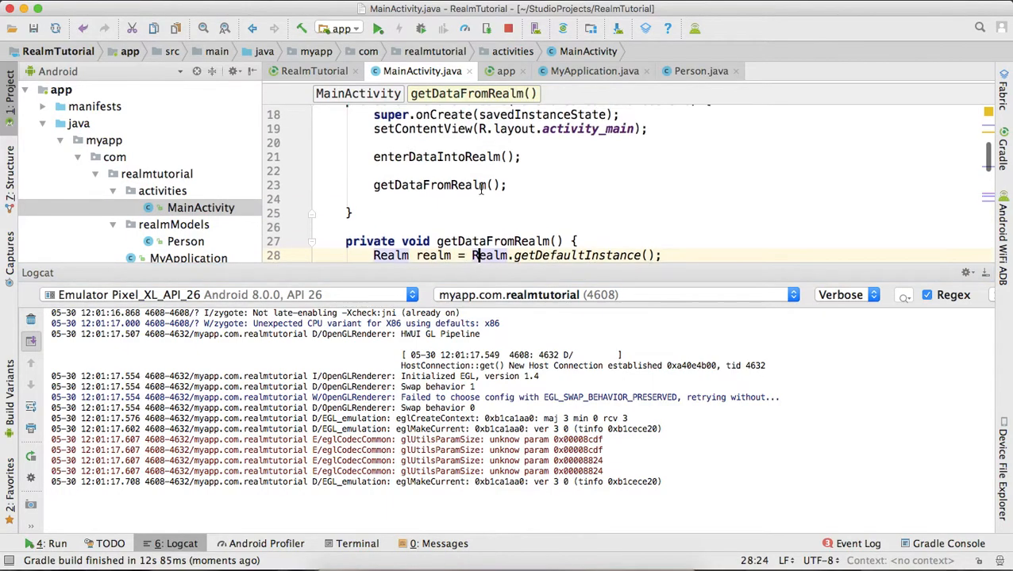
# Rebuild and launch the app with the query ending at findAllAsync(), checking Logcat
pyautogui.scroll(-3)
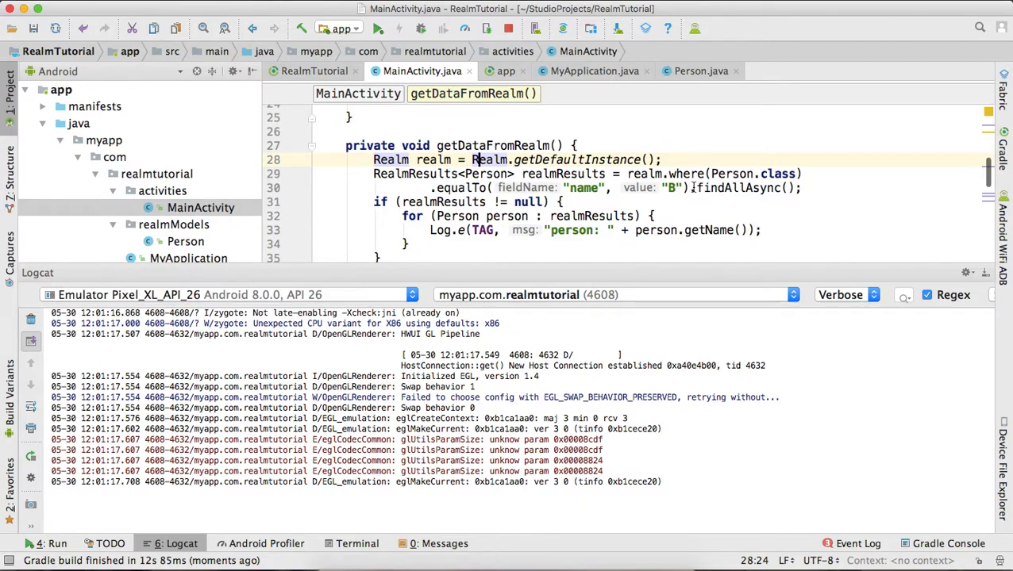
pyautogui.scroll(-3)
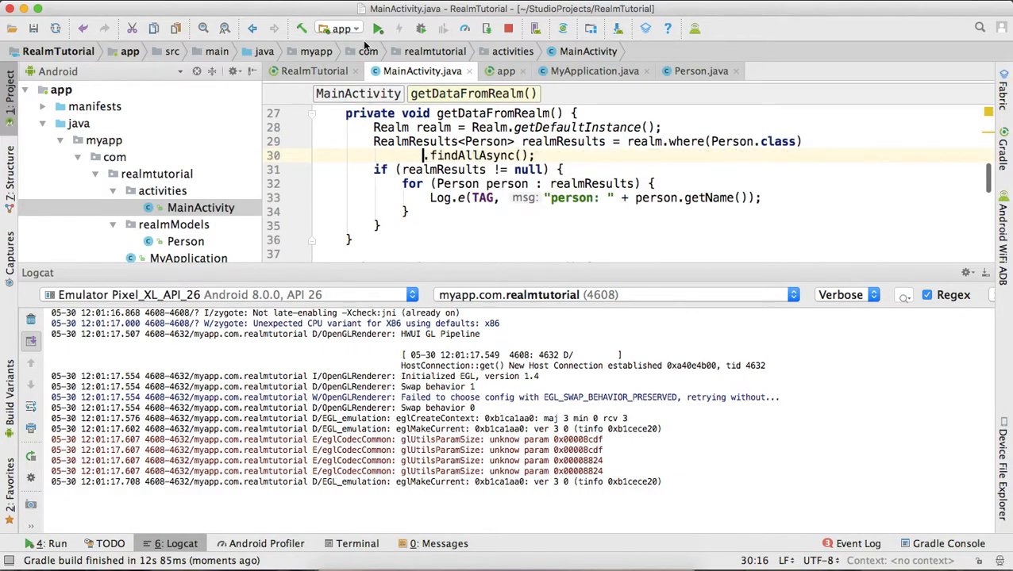
pyautogui.click(376, 28)
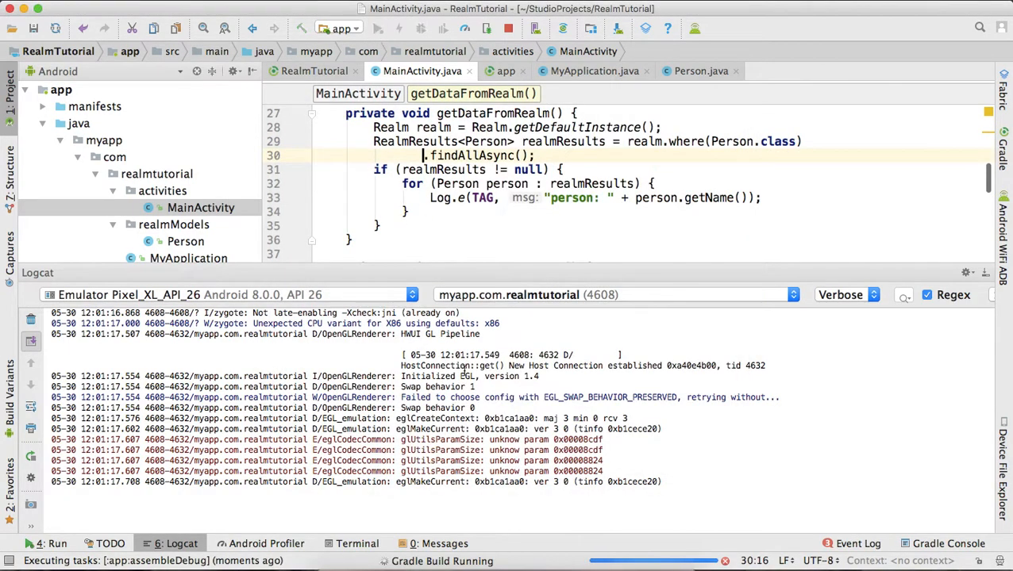
pyautogui.scroll(-3)
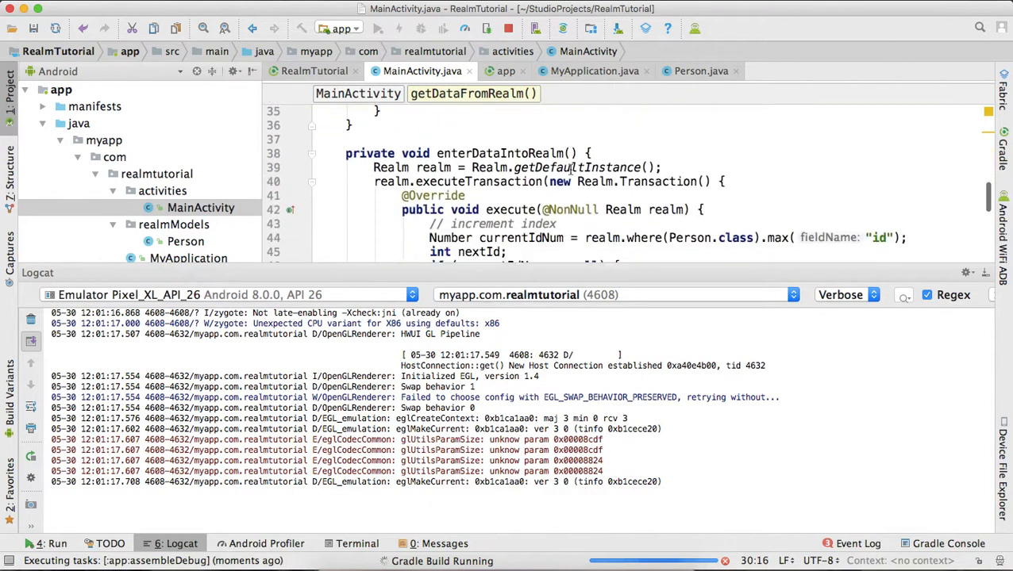
pyautogui.scroll(3)
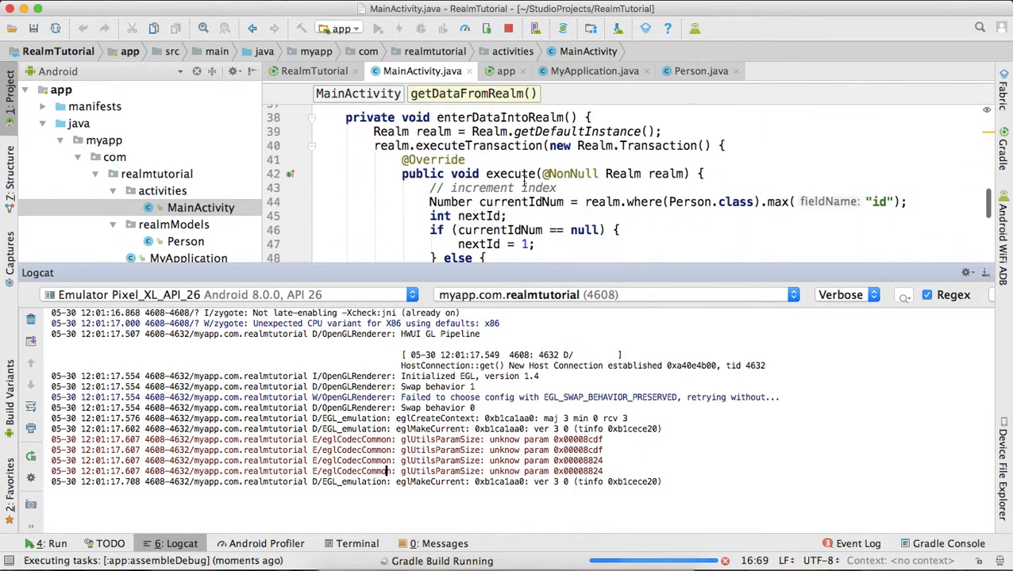
pyautogui.scroll(-3)
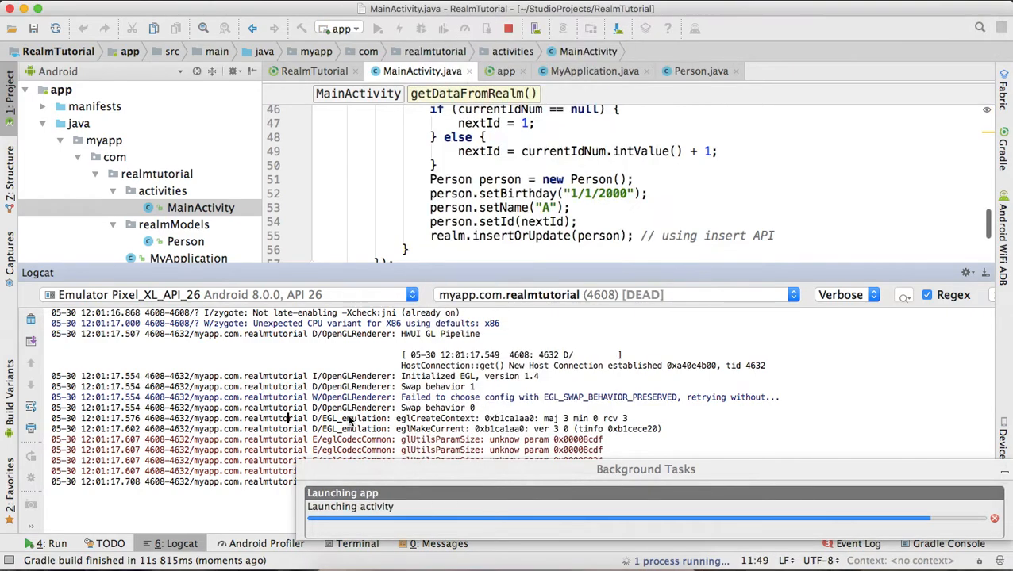
# Edit the inserted Person's data in enterDataIntoRealm and relaunch the app
pyautogui.click(378, 29)
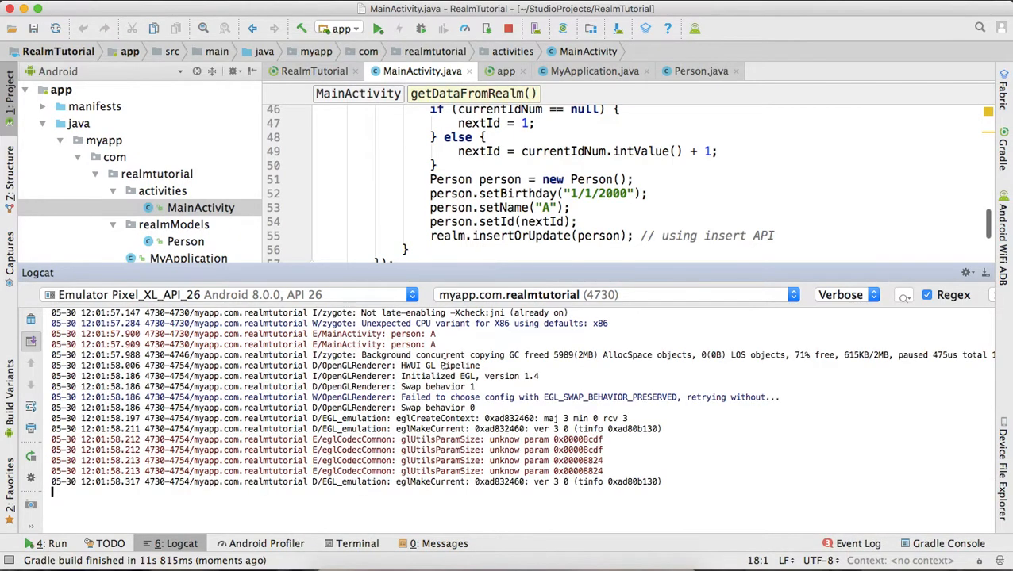
pyautogui.click(505, 207)
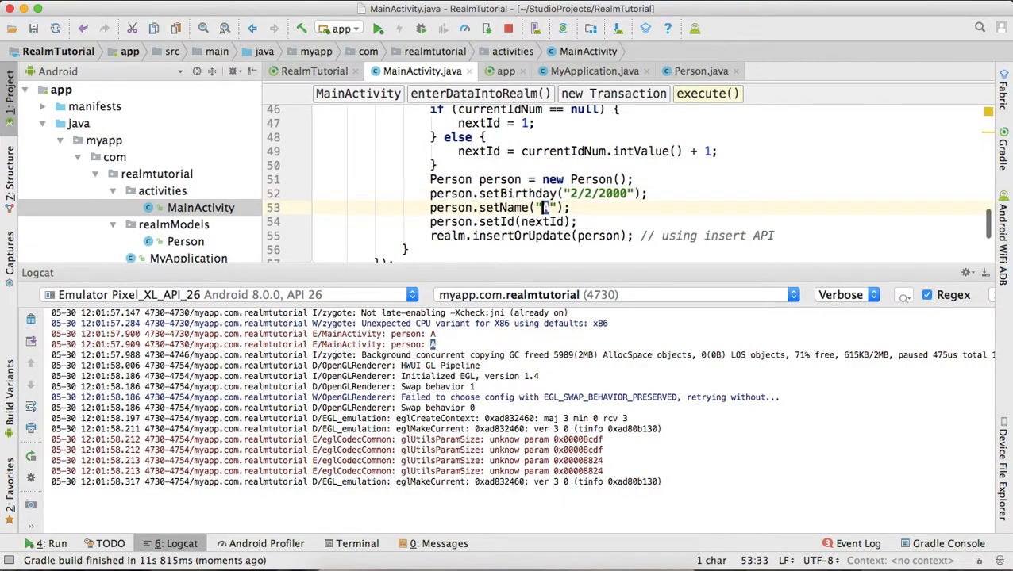
pyautogui.click(378, 29)
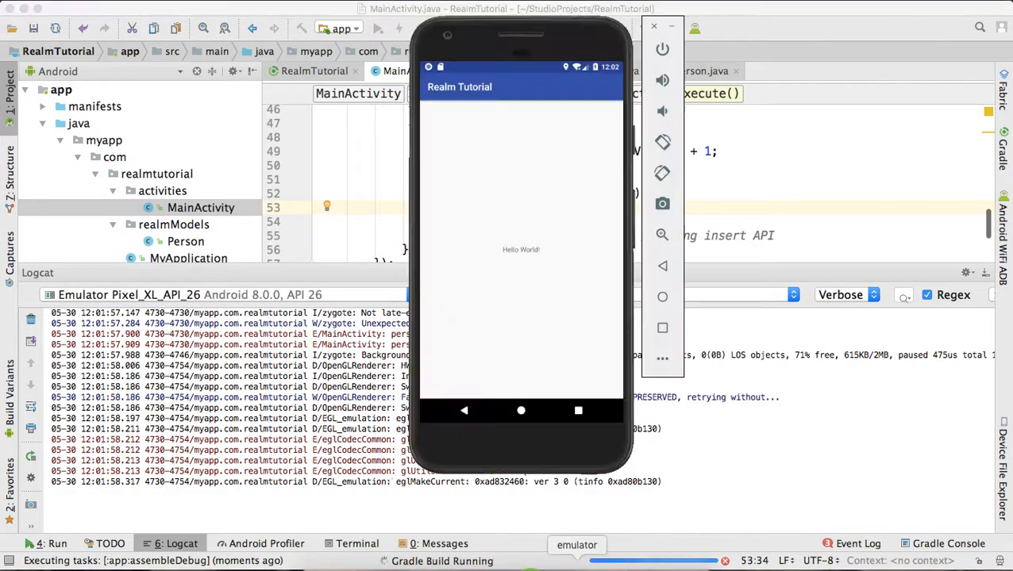
pyautogui.moveTo(574, 22)
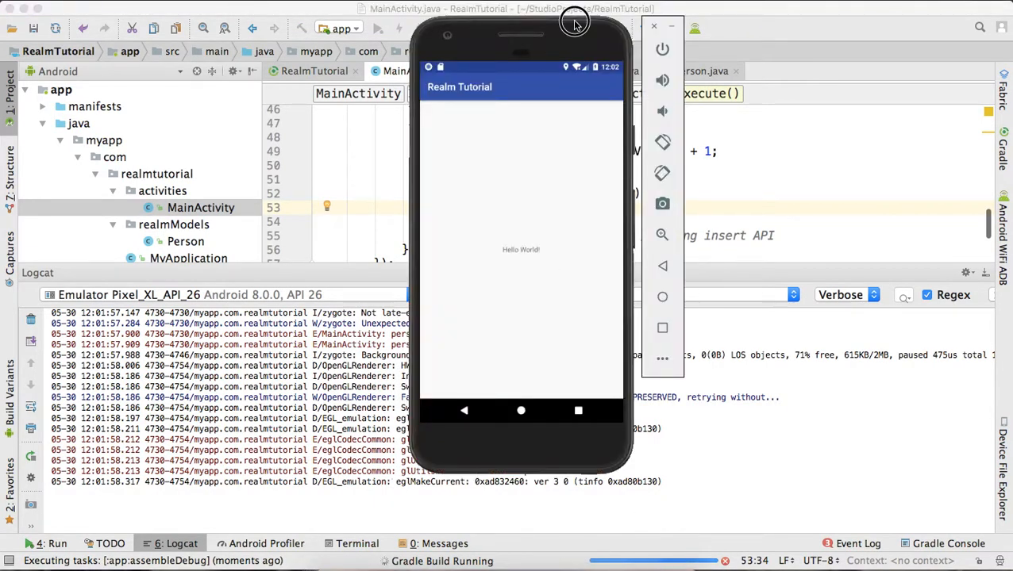
pyautogui.moveTo(464, 19)
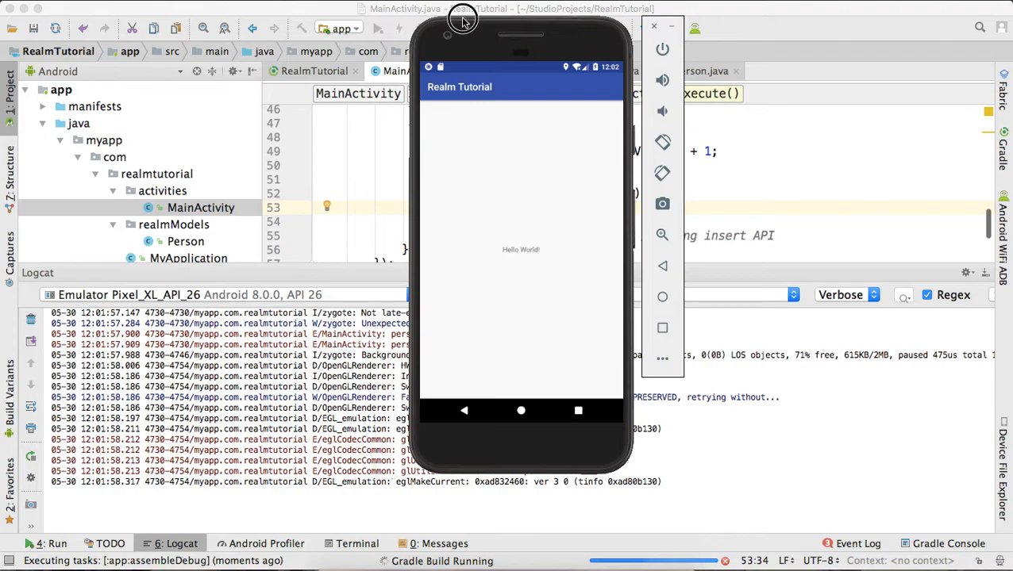
pyautogui.moveTo(806, 60)
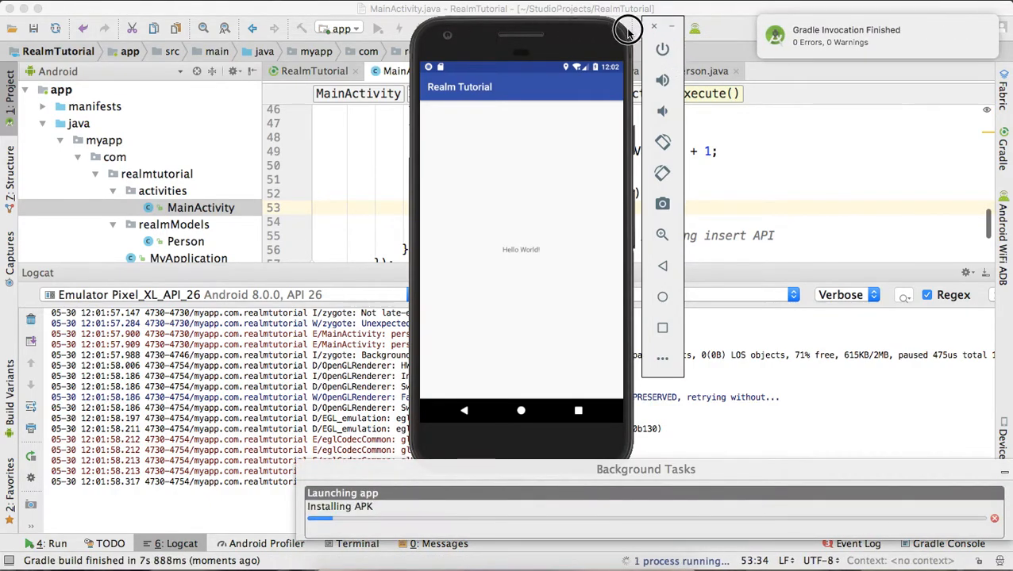
pyautogui.moveTo(527, 22)
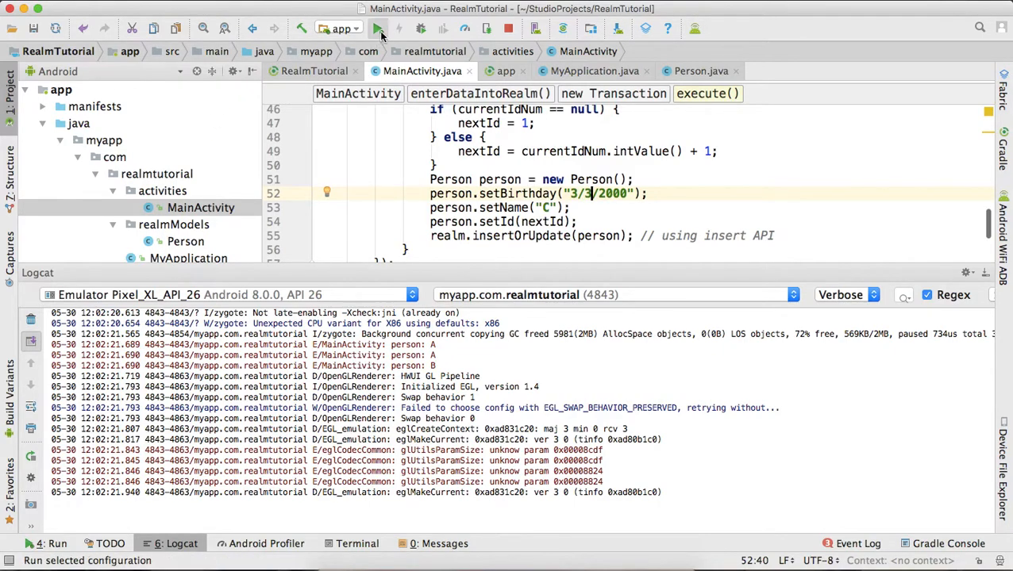
# Relaunch the app to insert Person C and check the Logcat person entries
pyautogui.click(377, 29)
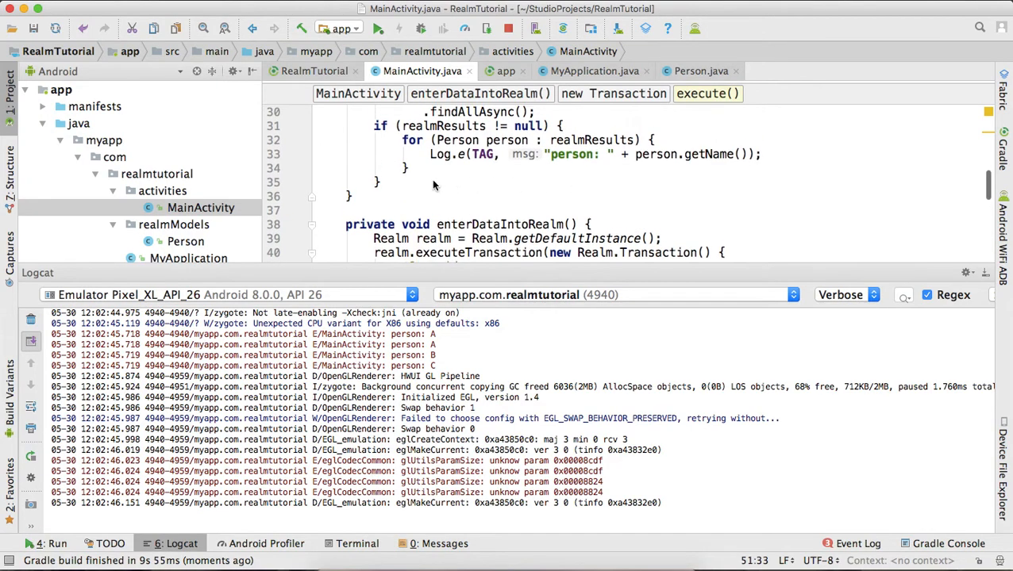
pyautogui.scroll(3)
pyautogui.write('.equalTo("name", "B")')
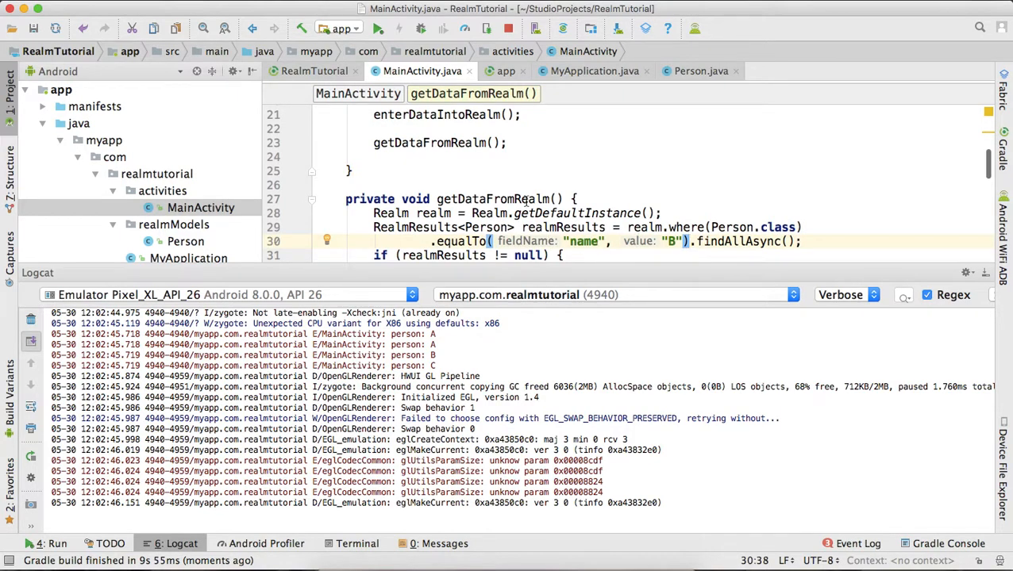
# Relaunch the filtered app on the already running Pixel XL API 26 emulator
pyautogui.click(378, 28)
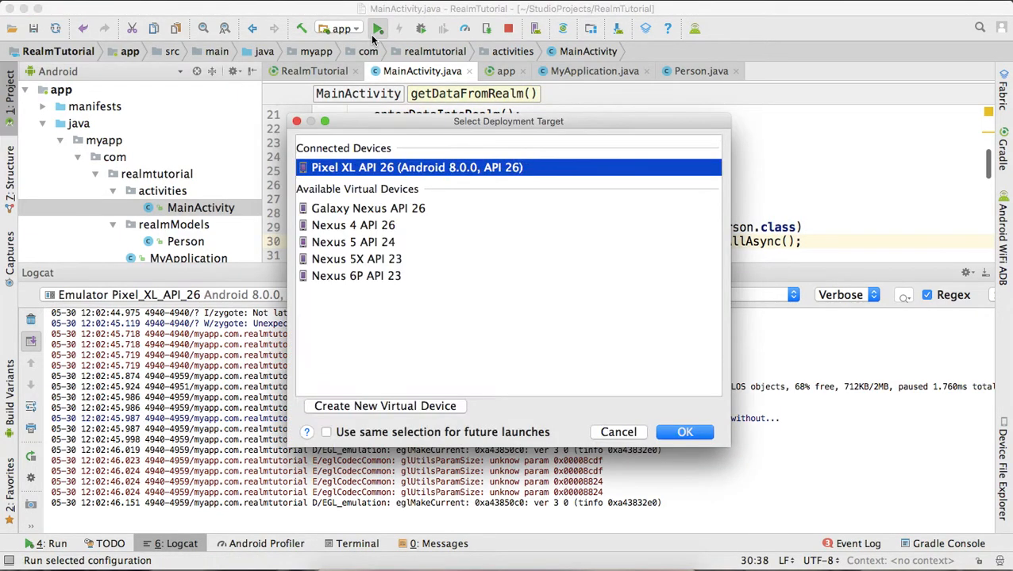
pyautogui.click(684, 432)
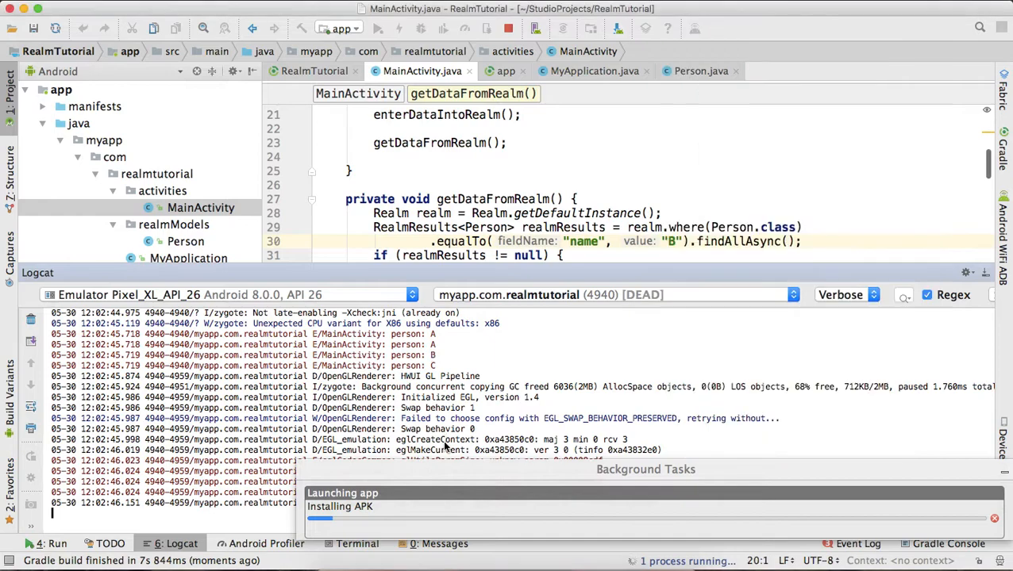
pyautogui.click(377, 28)
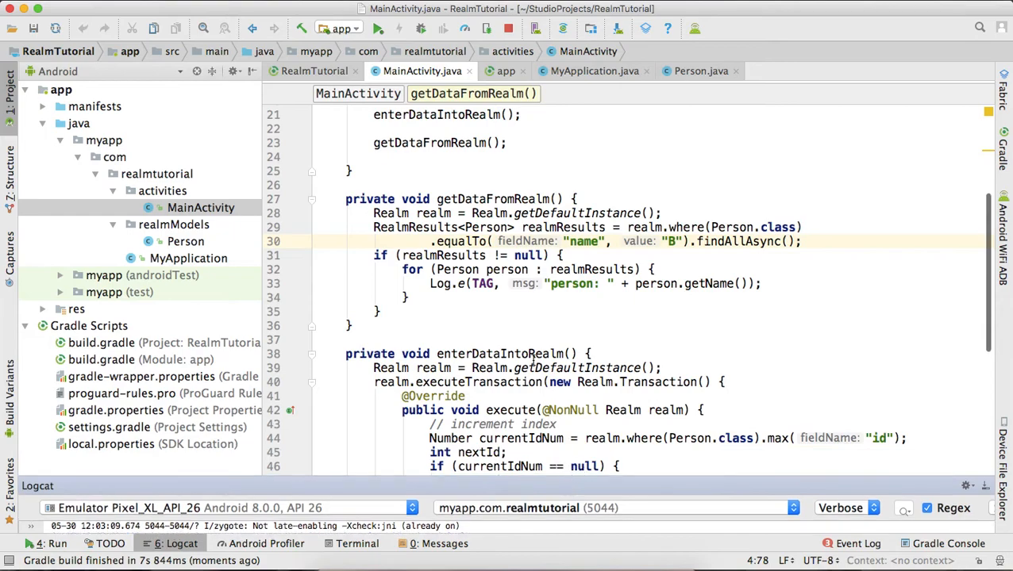
pyautogui.scroll(3)
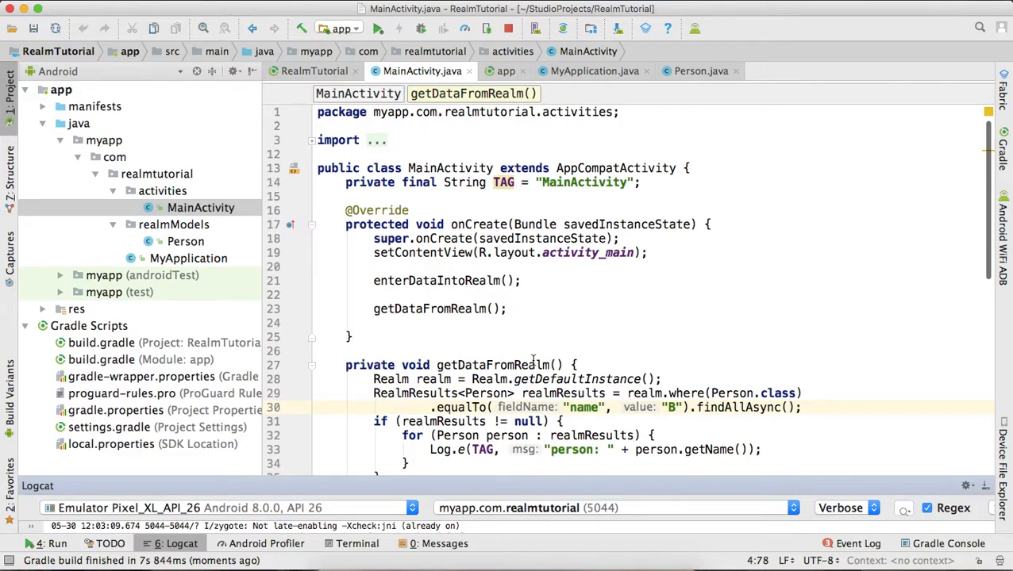
pyautogui.scroll(-3)
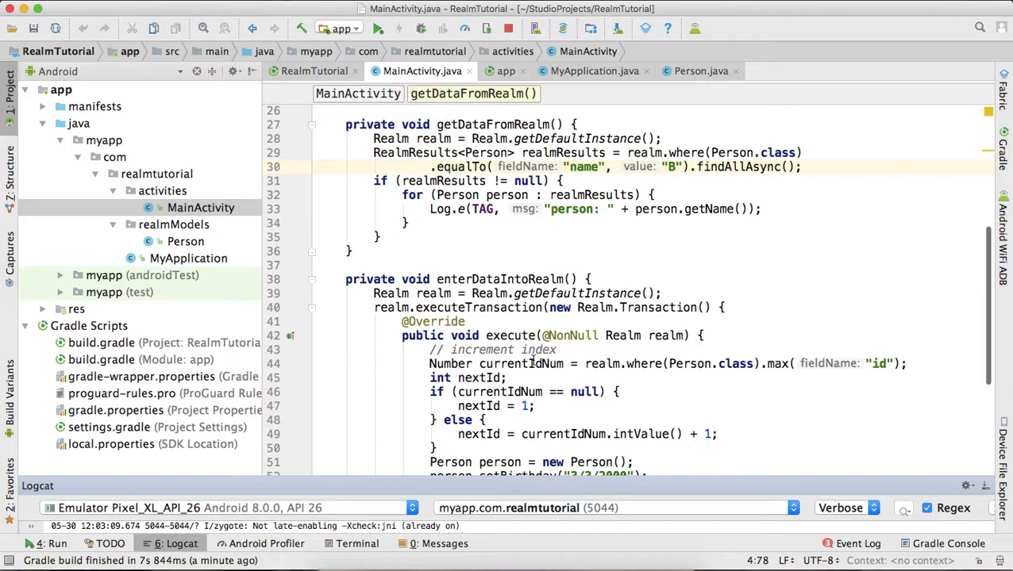
pyautogui.moveTo(789, 279)
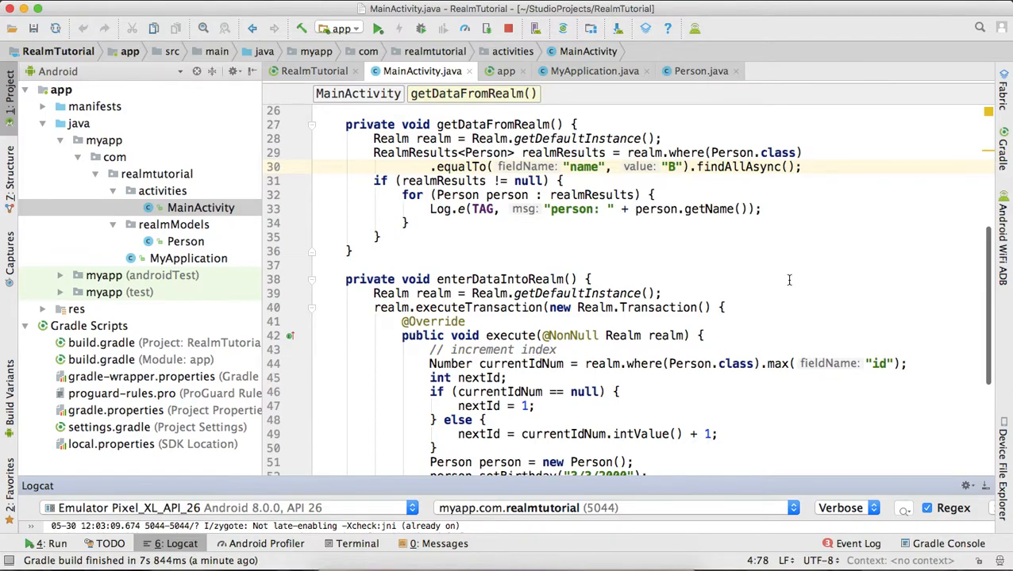